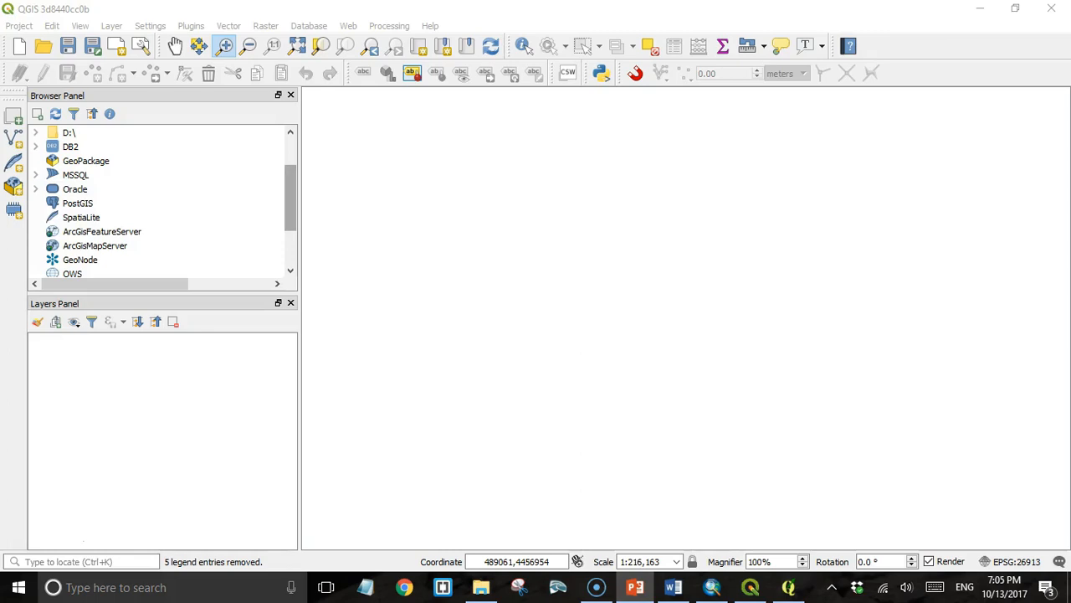
# Create a new SpatiaLite connection to the DJBasin.sqlite database file.
pyautogui.click(81, 217)
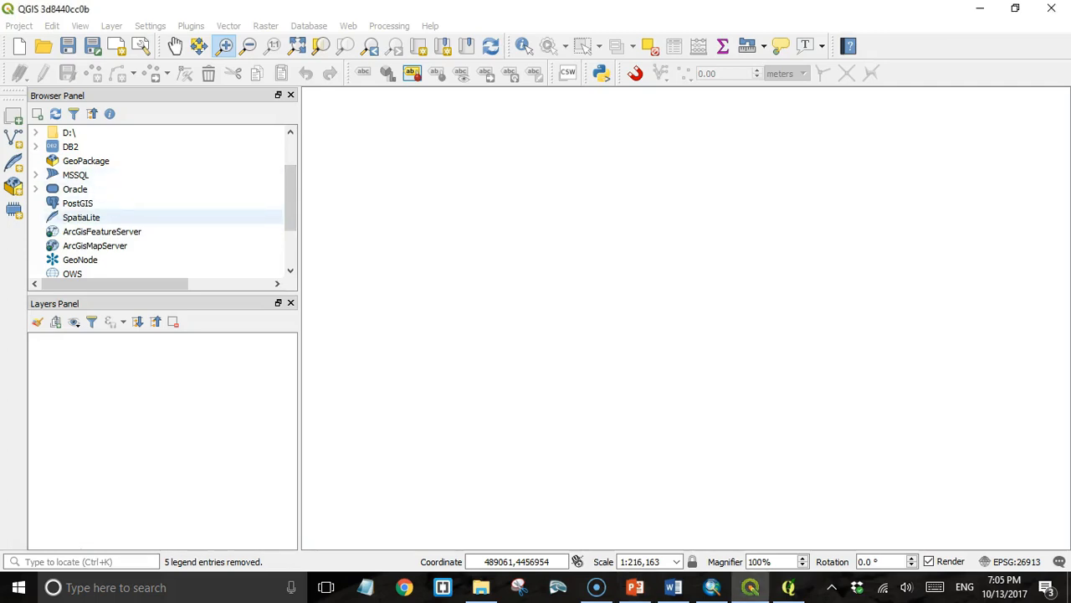
pyautogui.doubleClick(81, 217)
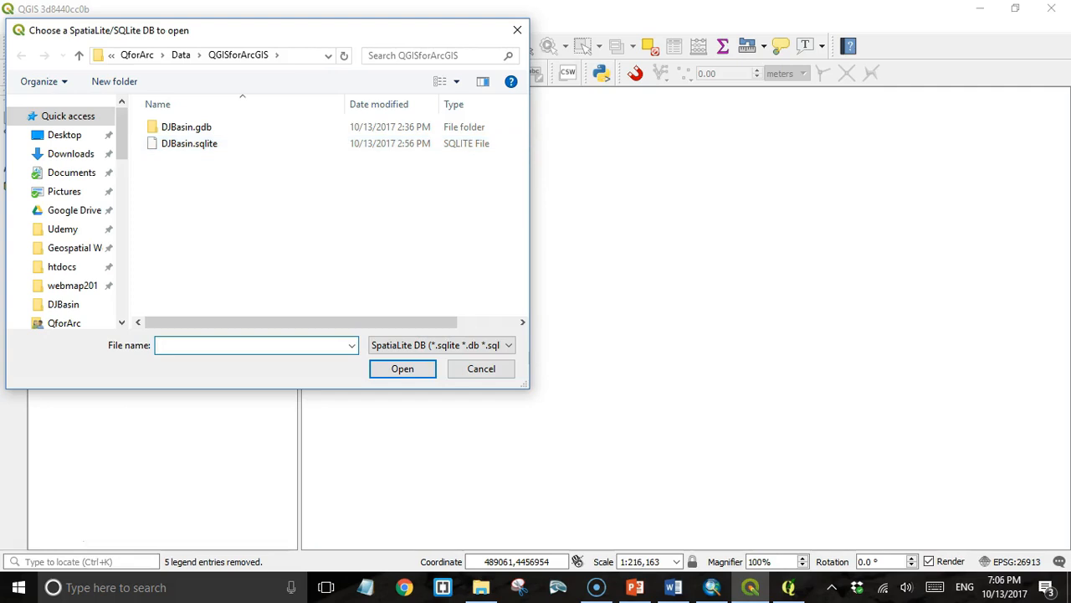
pyautogui.moveTo(189, 143)
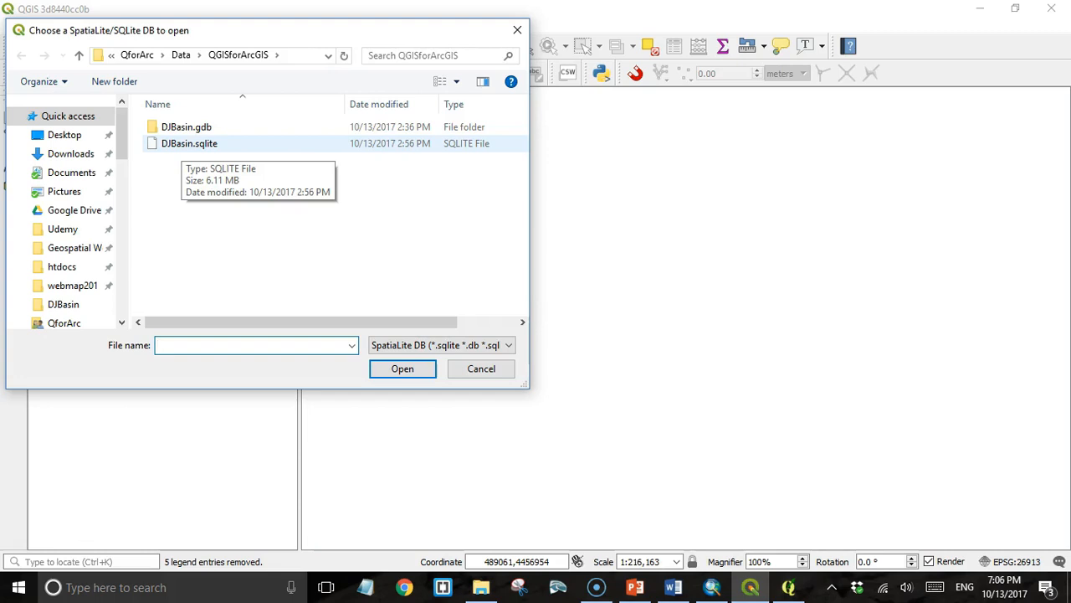
pyautogui.click(256, 345)
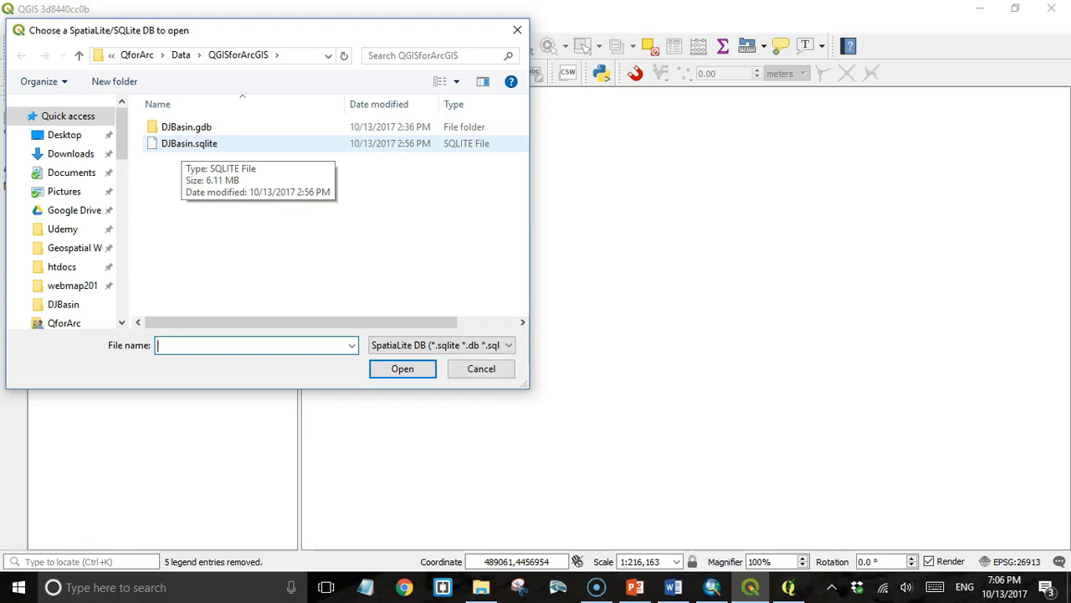
pyautogui.click(189, 143)
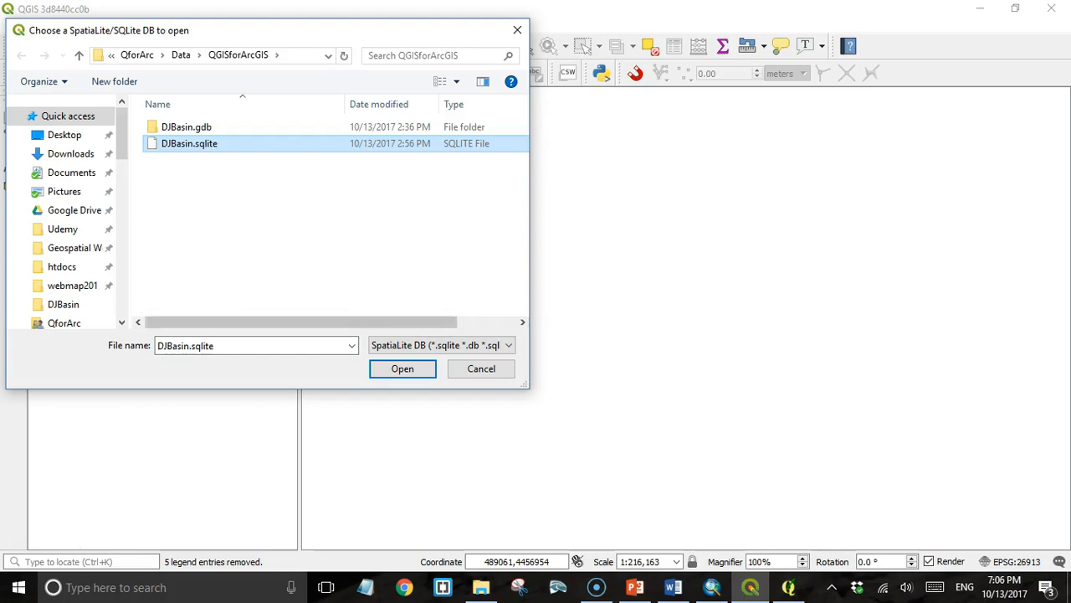
pyautogui.click(403, 368)
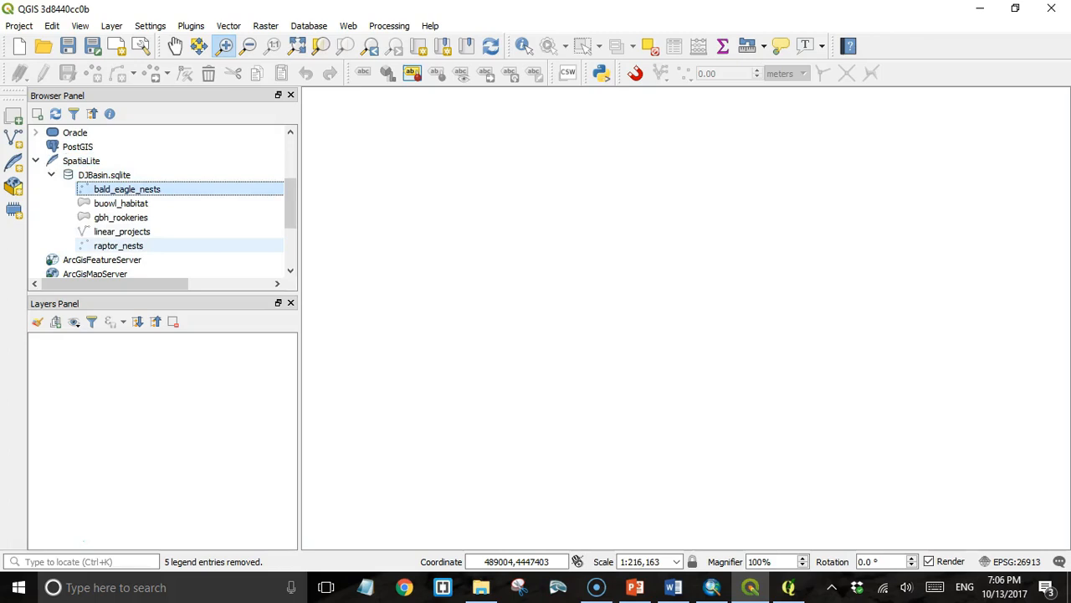
pyautogui.click(118, 245)
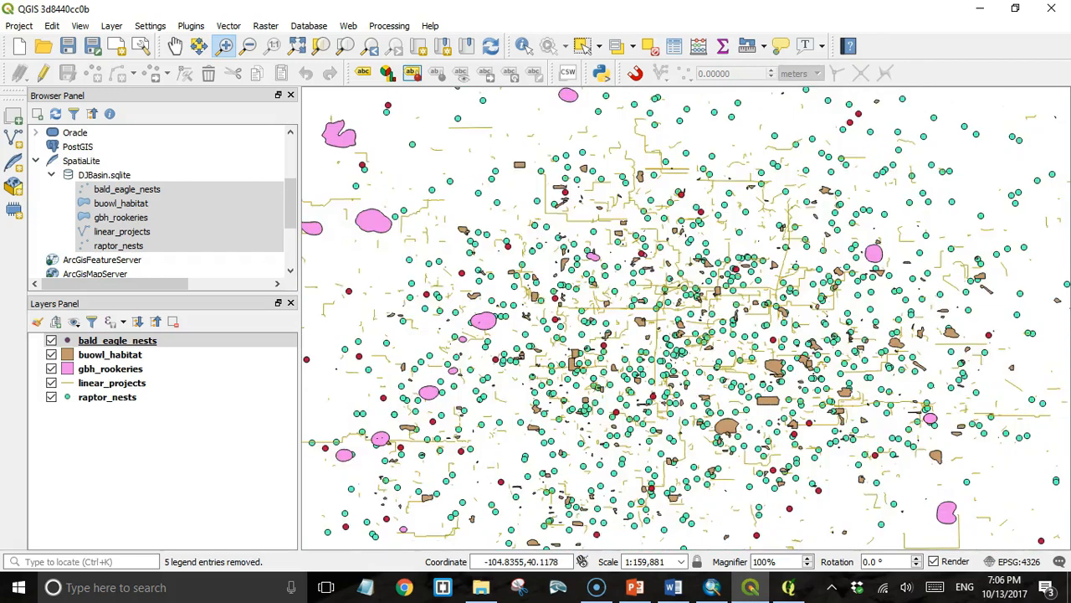
pyautogui.click(108, 396)
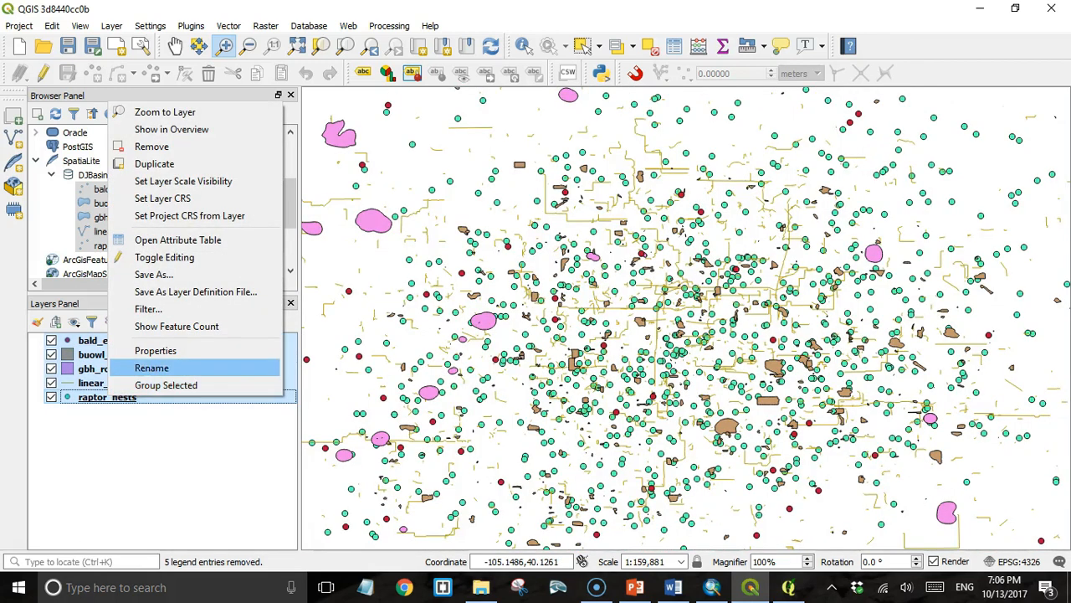
pyautogui.moveTo(152, 146)
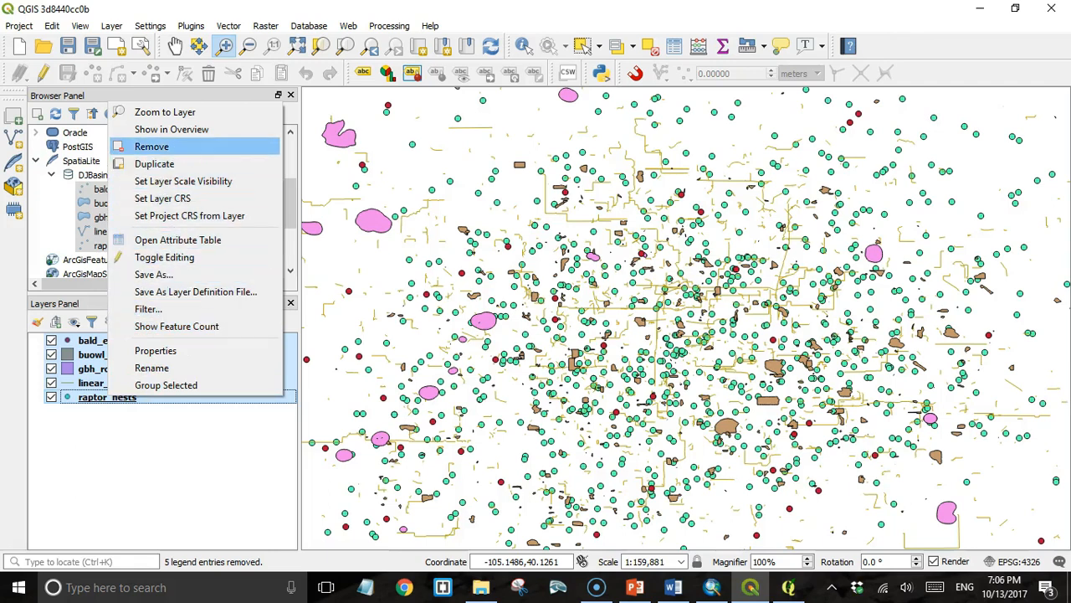
pyautogui.click(152, 146)
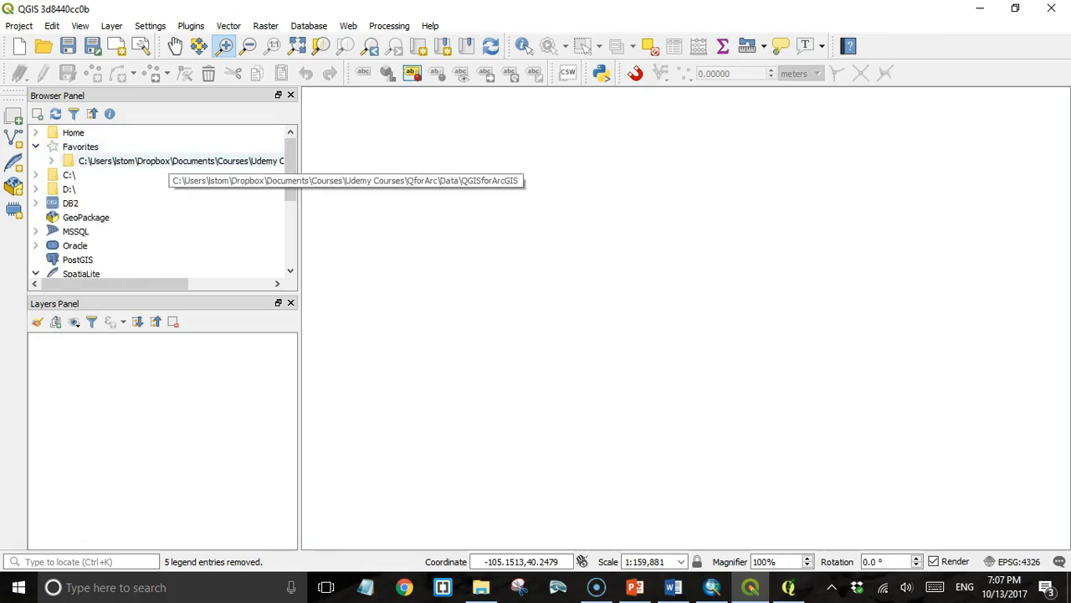
# Expand the favourite folder and DJBasin.sqlite, then add bald_eagle_nests to the map.
pyautogui.click(44, 160)
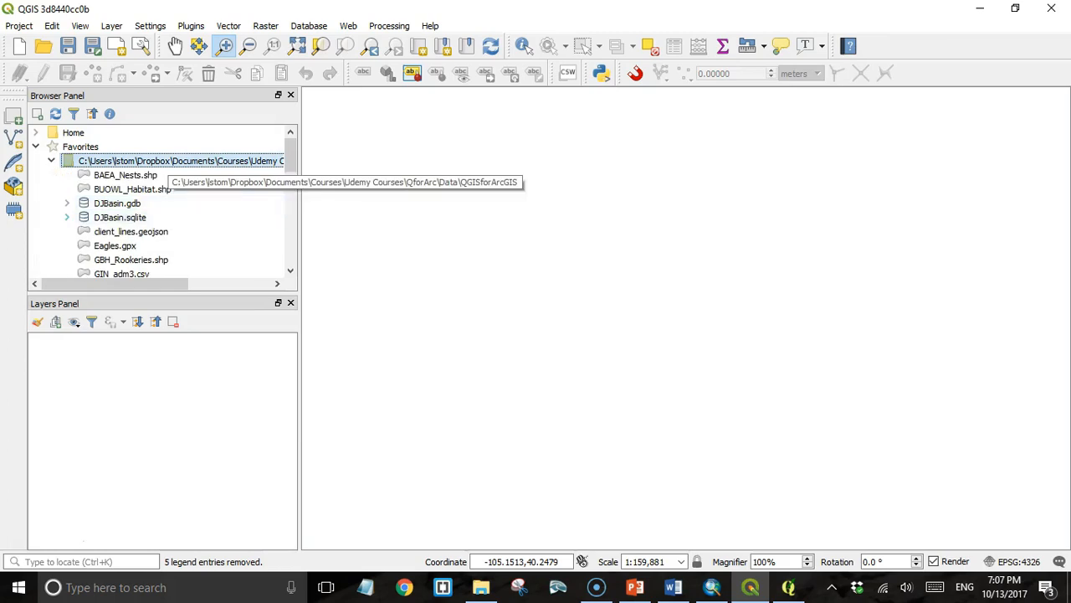
pyautogui.doubleClick(143, 231)
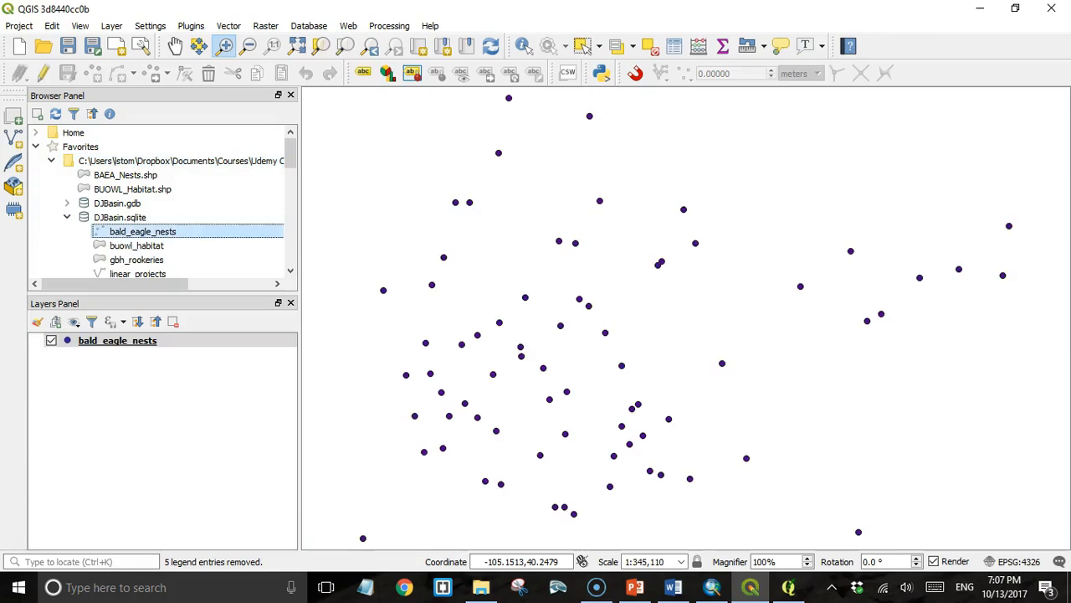
pyautogui.doubleClick(137, 246)
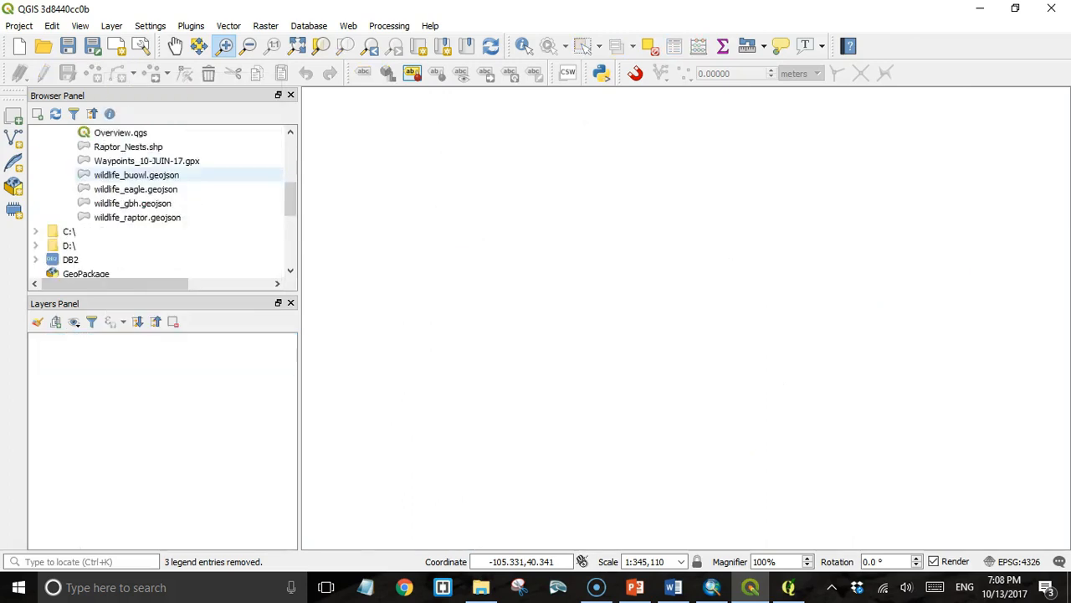
pyautogui.rightClick(104, 217)
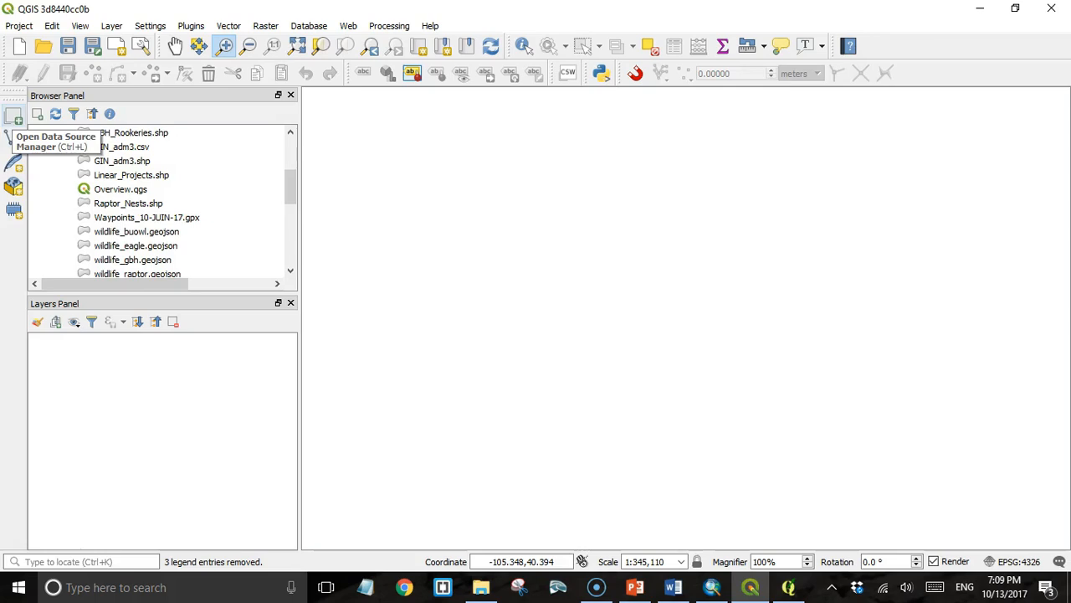
pyautogui.click(122, 160)
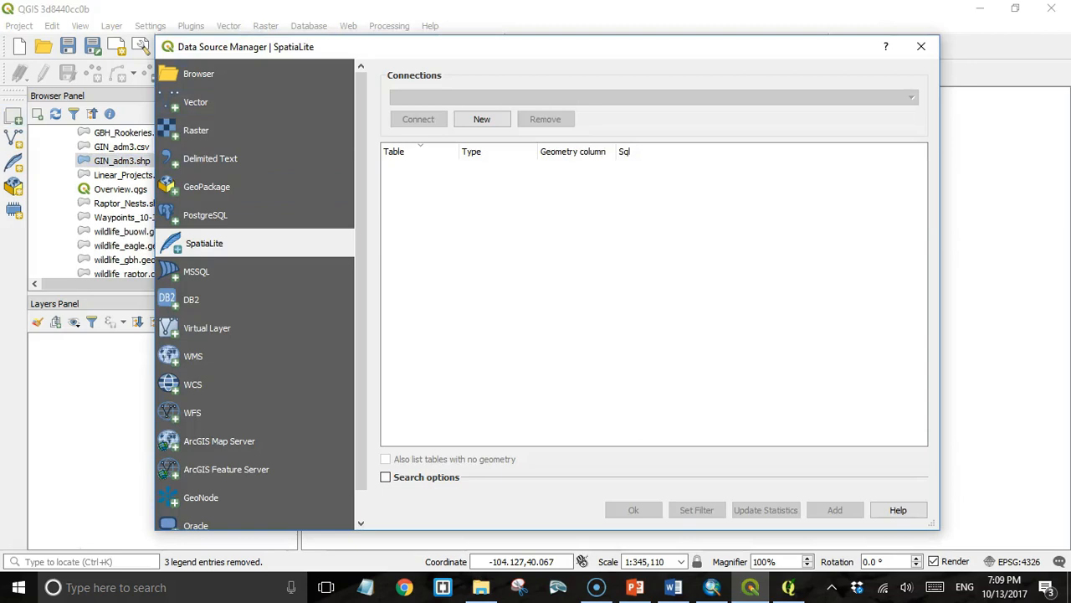
pyautogui.click(210, 186)
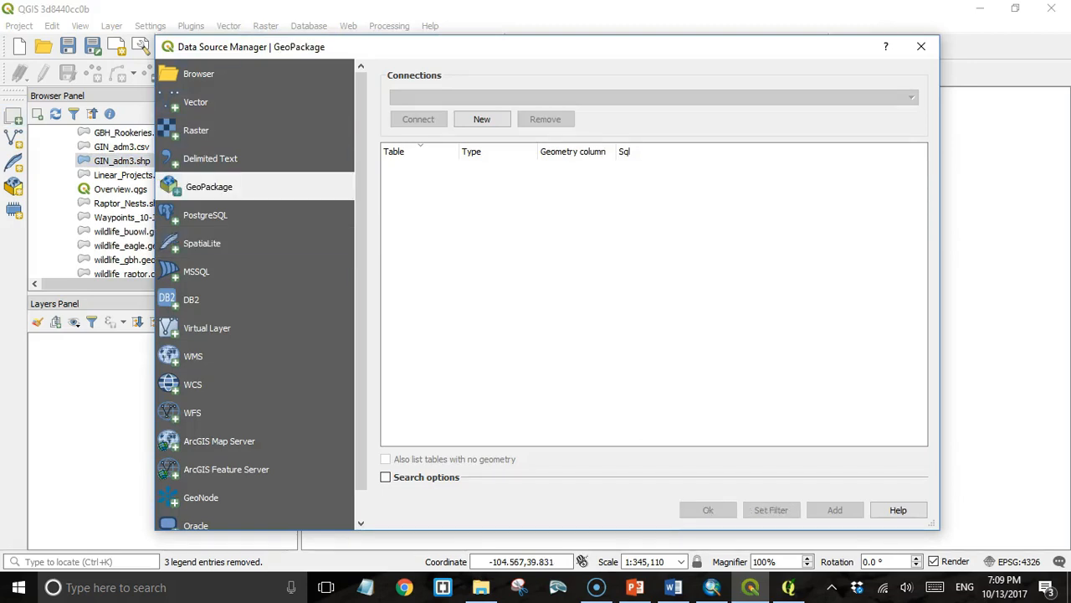
pyautogui.click(207, 214)
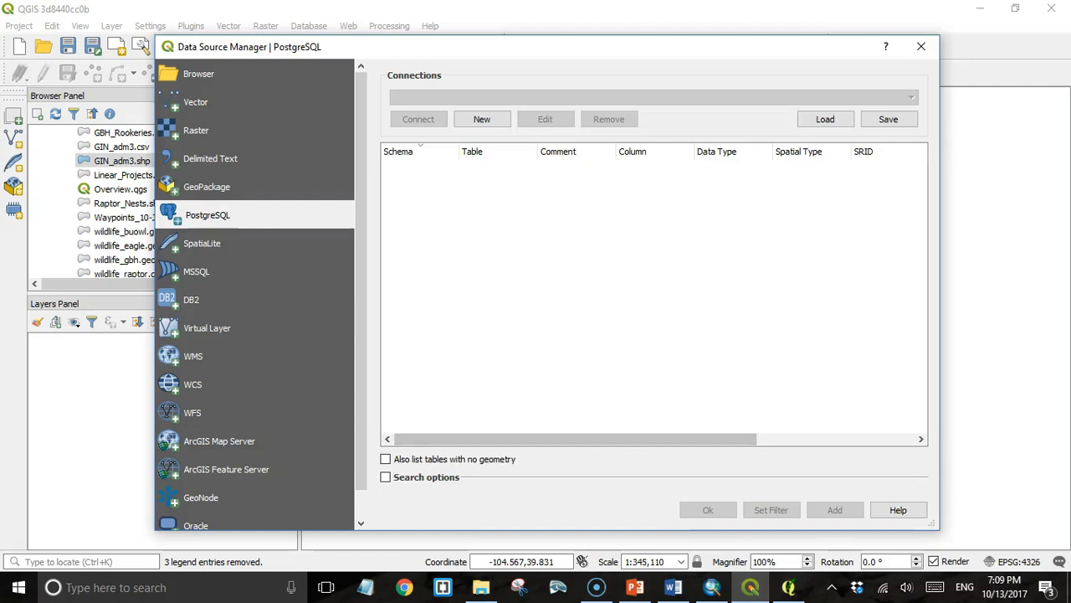
pyautogui.click(204, 243)
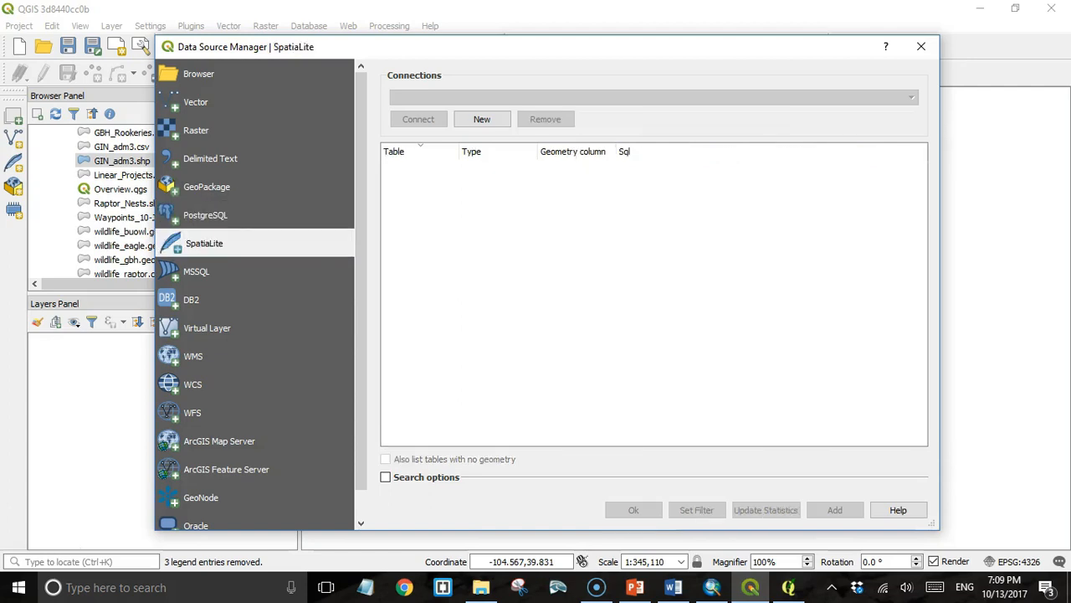
pyautogui.click(111, 26)
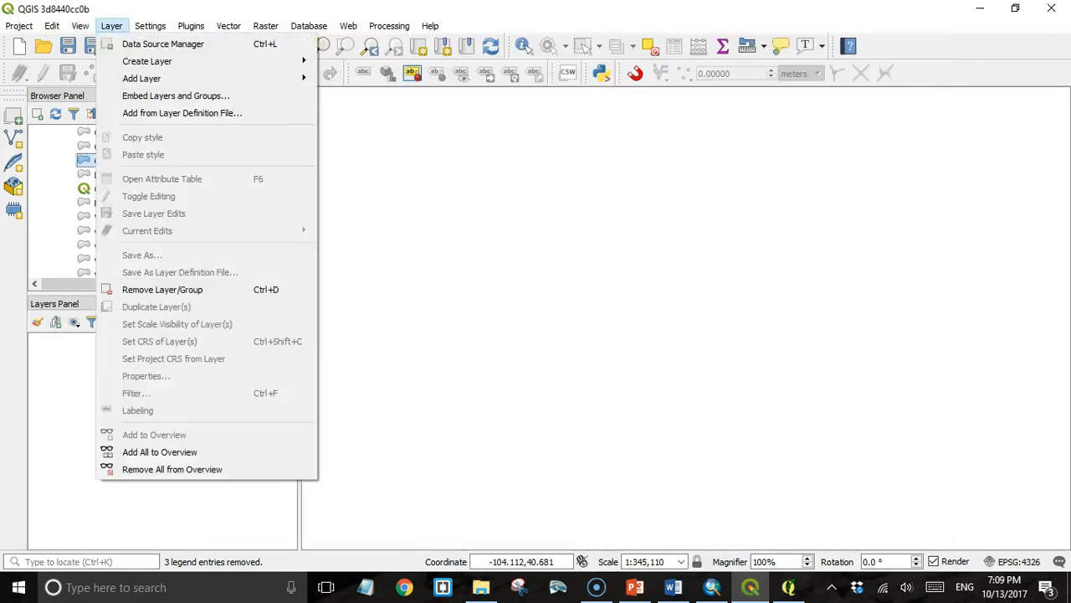
pyautogui.moveTo(141, 77)
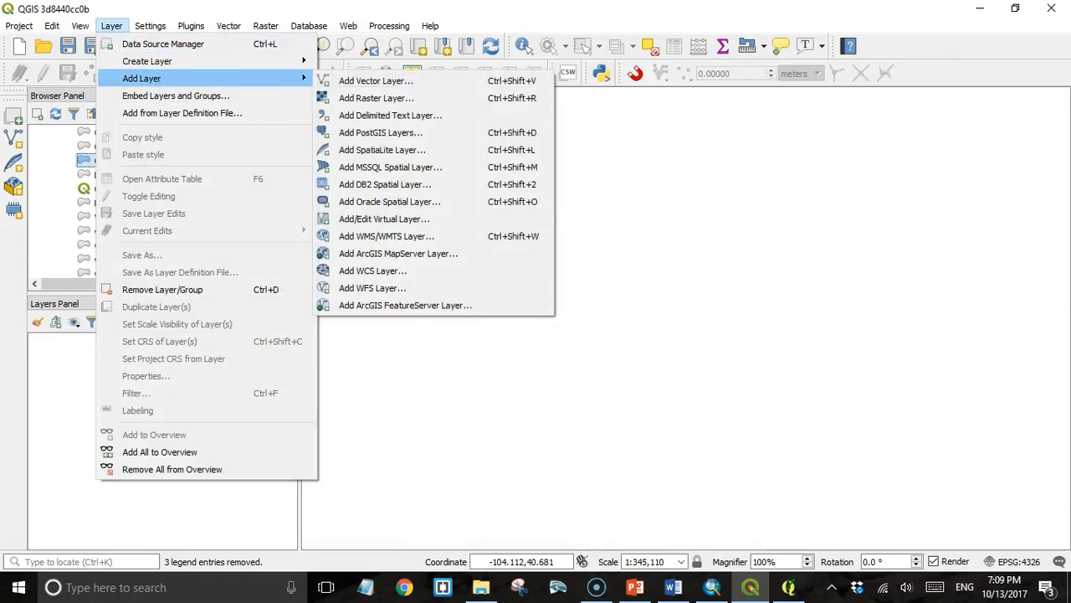
pyautogui.moveTo(384, 184)
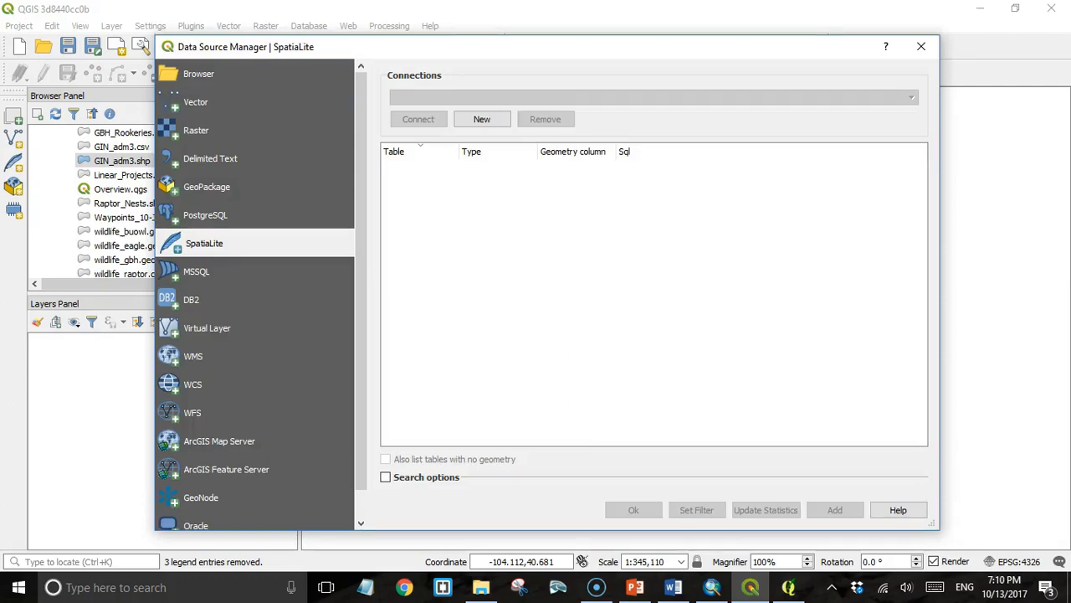
pyautogui.moveTo(204, 243)
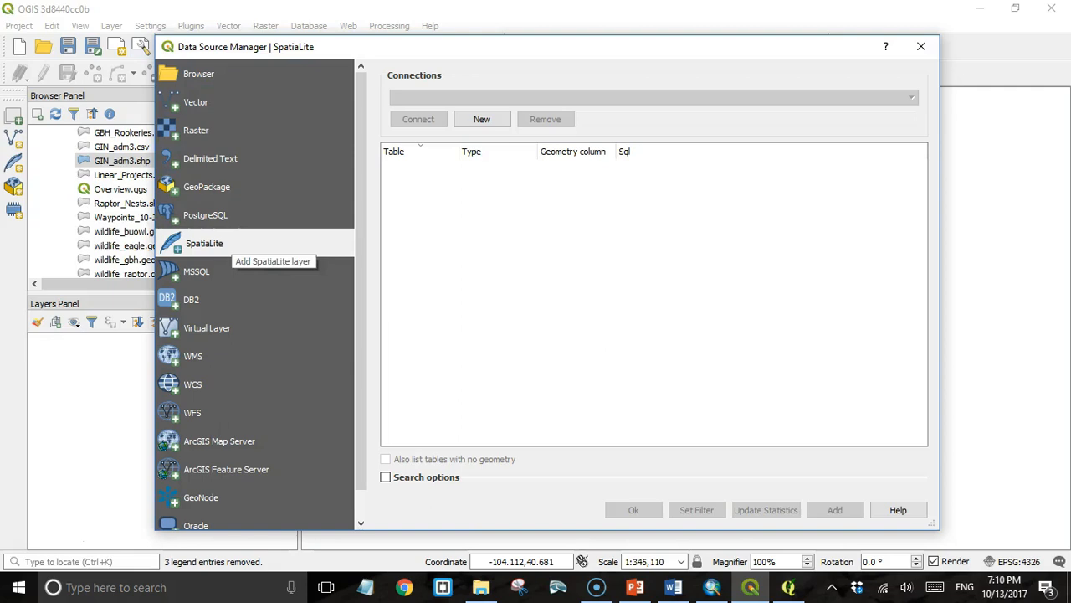
pyautogui.moveTo(481, 119)
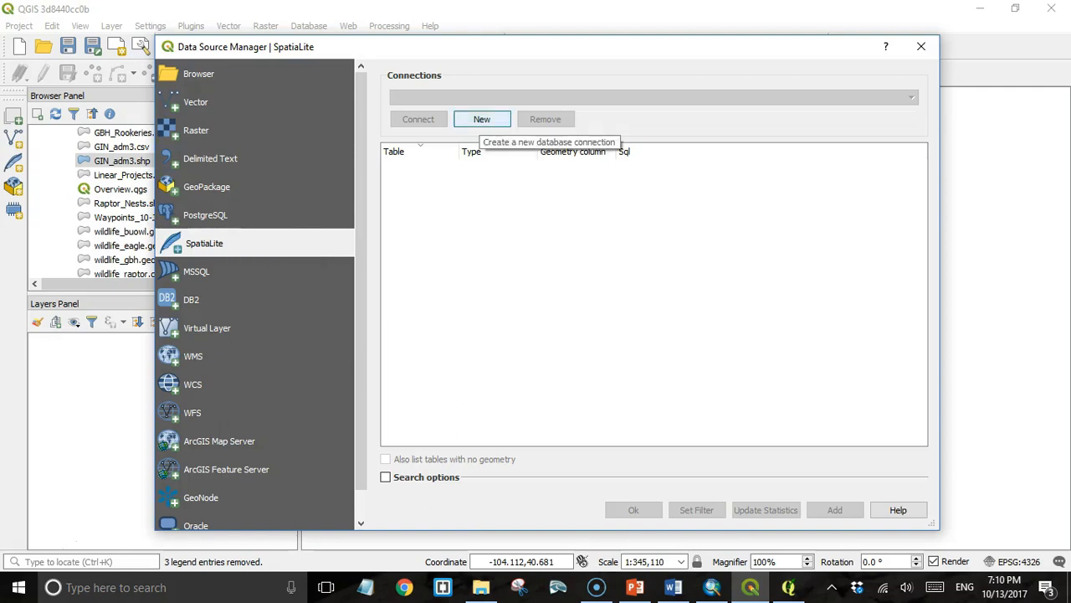
# Create a SpatiaLite connection to DJBasin.sqlite and connect to list its tables.
pyautogui.click(481, 118)
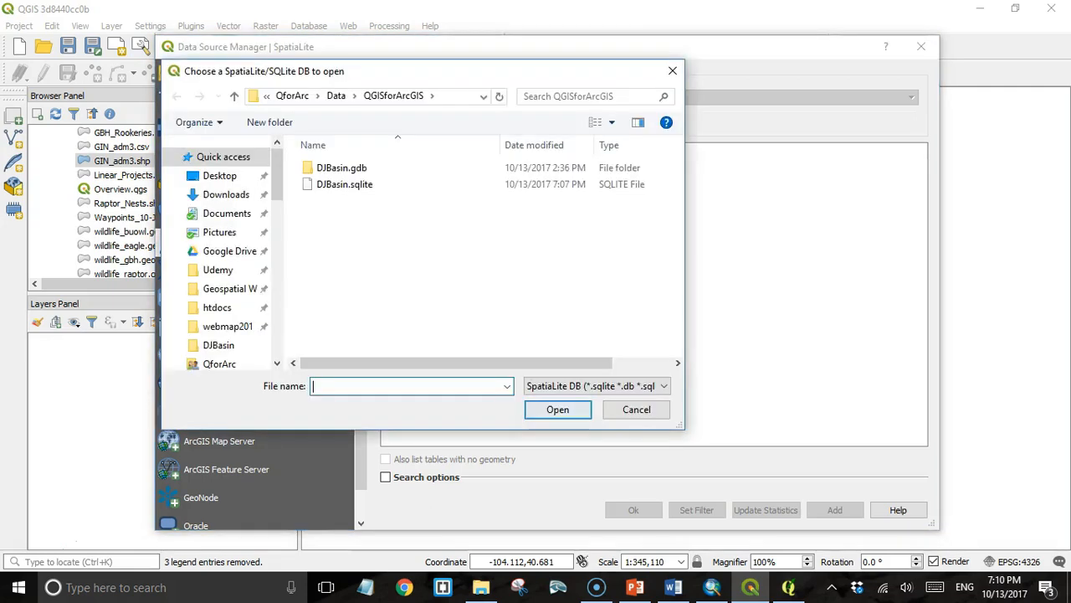
pyautogui.click(345, 184)
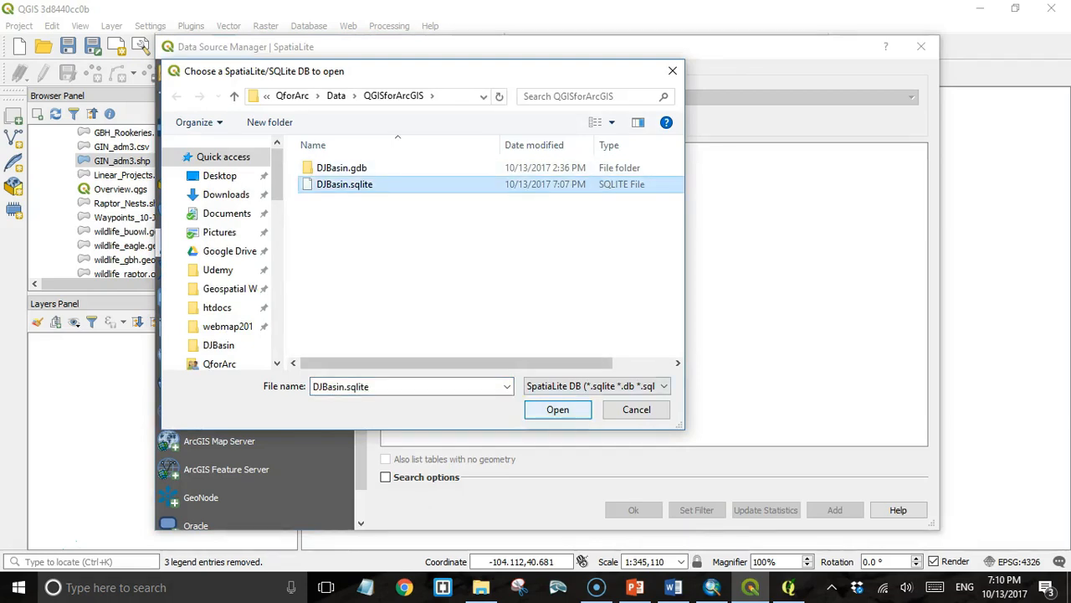
pyautogui.click(557, 409)
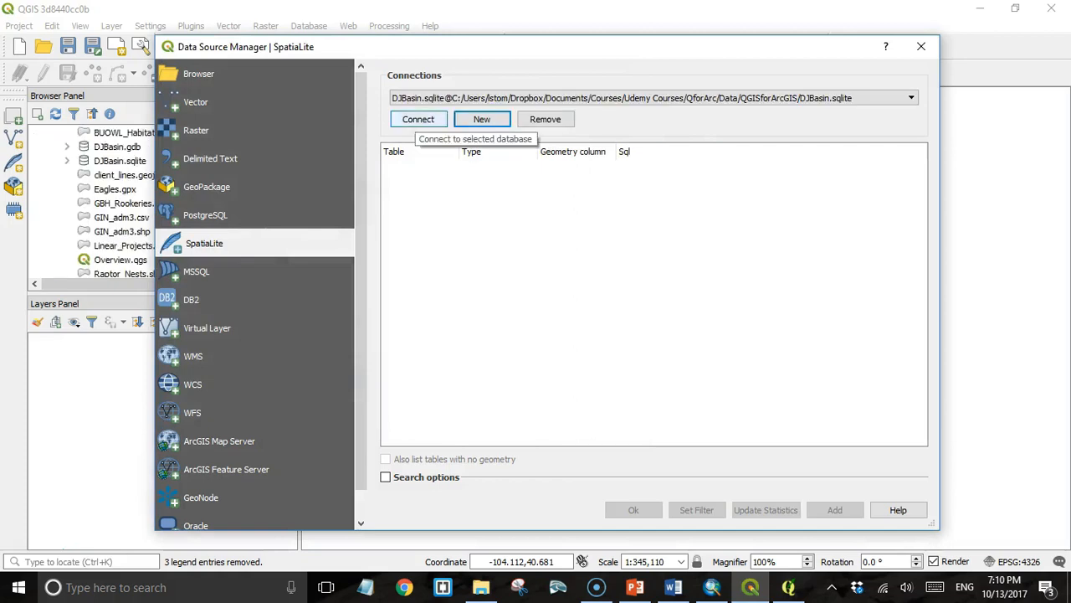
pyautogui.click(418, 119)
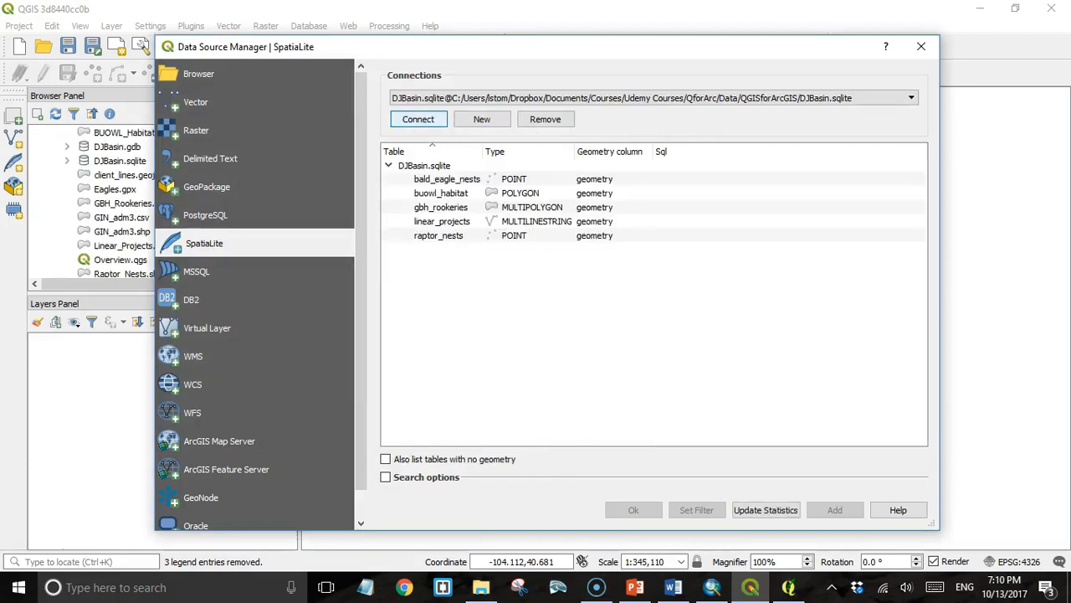
# Select the bald_eagle_nests, gbh_rookeries and raptor_nests tables for adding.
pyautogui.click(439, 236)
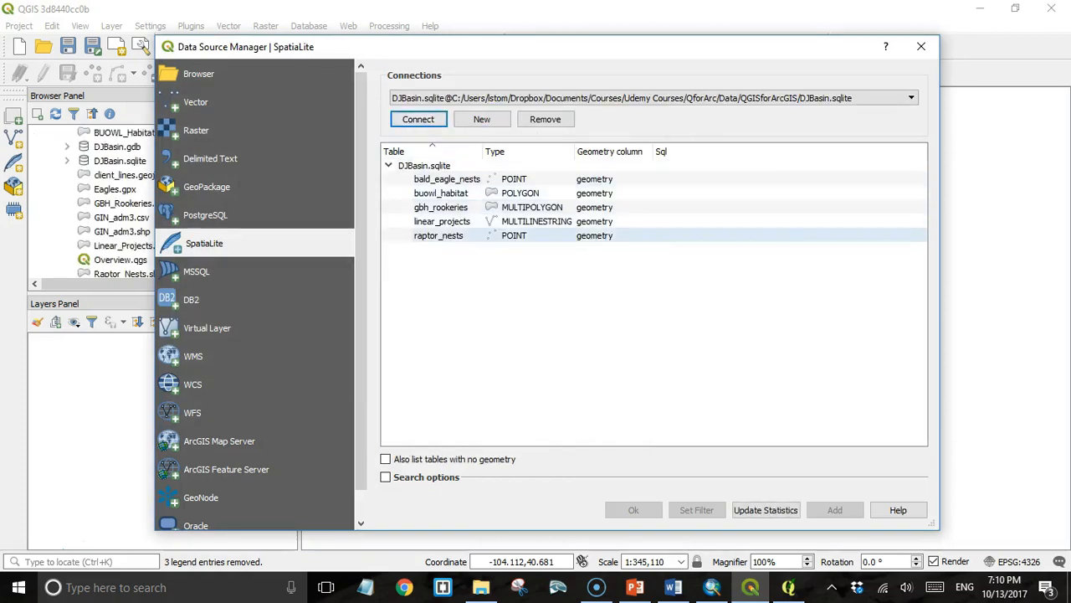
pyautogui.click(441, 206)
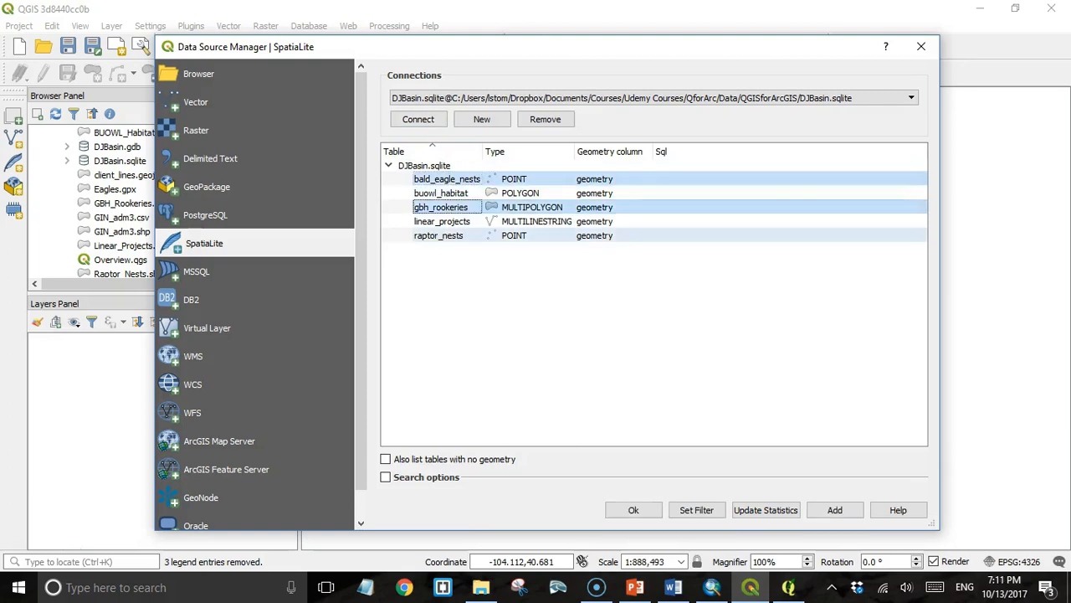
pyautogui.click(438, 235)
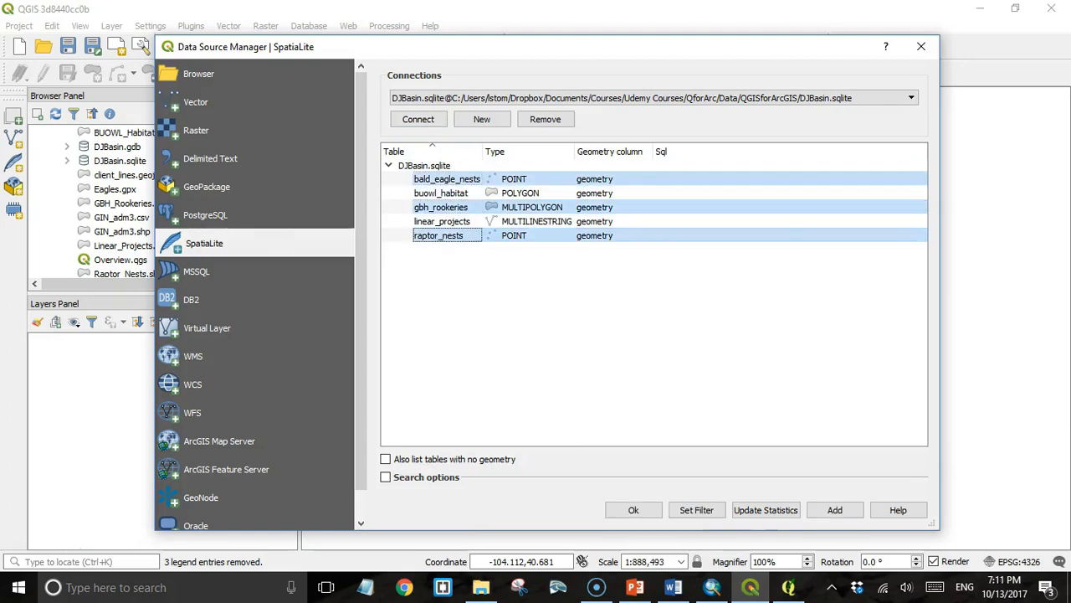
pyautogui.click(834, 510)
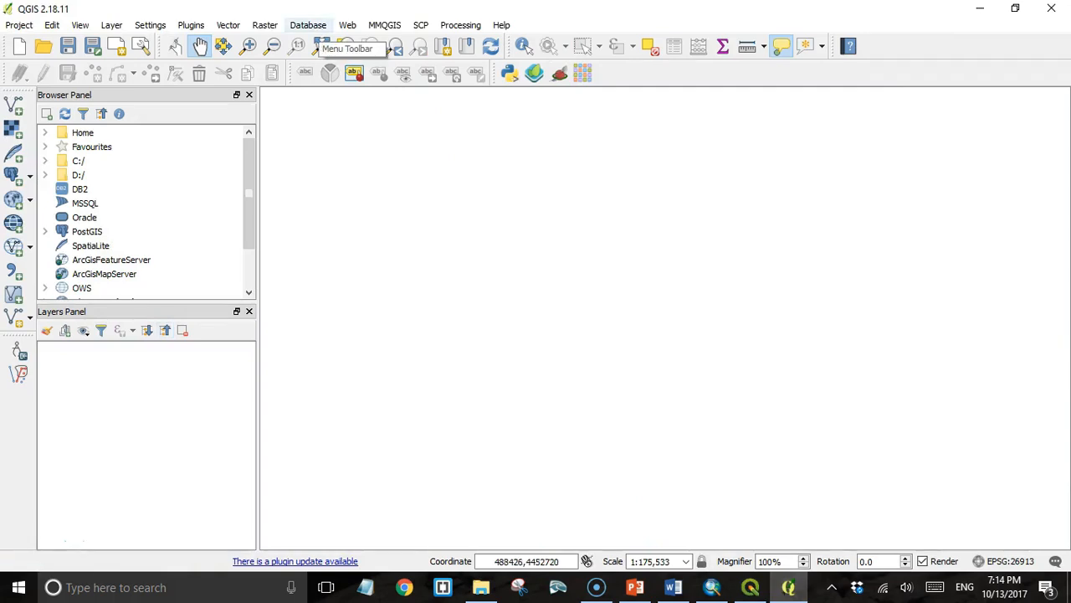
# Open DB Manager and add a SpatiaLite connection to DJBasin.sqlite.
pyautogui.click(384, 24)
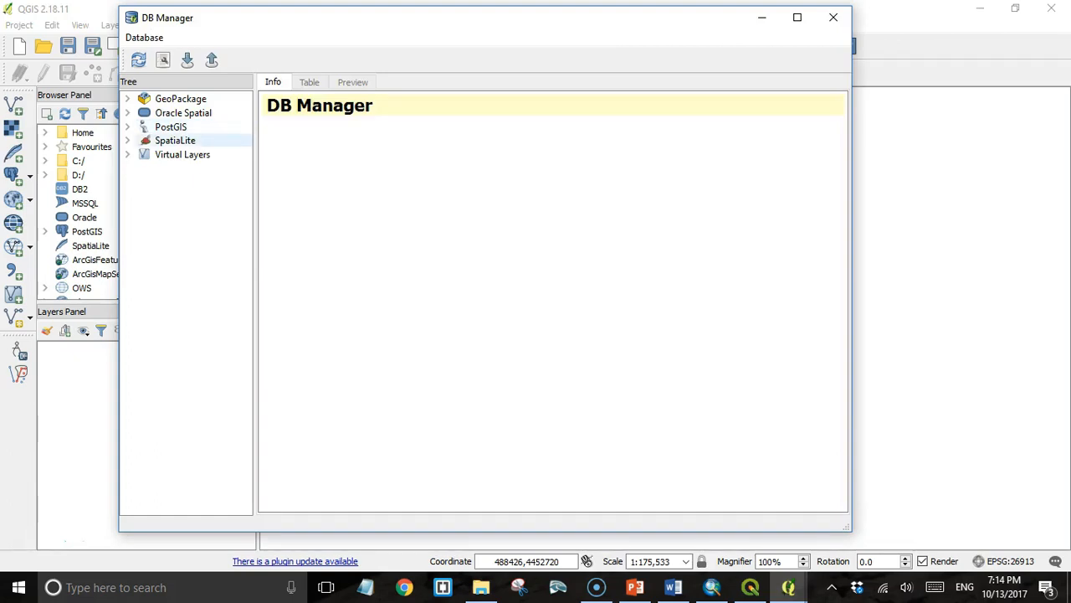
pyautogui.rightClick(174, 139)
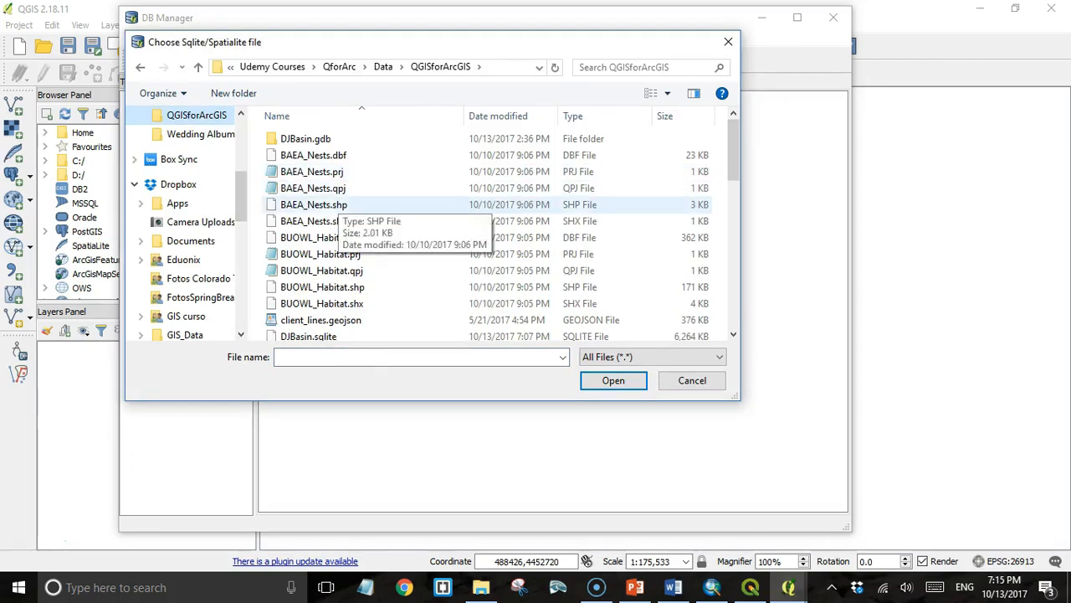
pyautogui.scroll(-3)
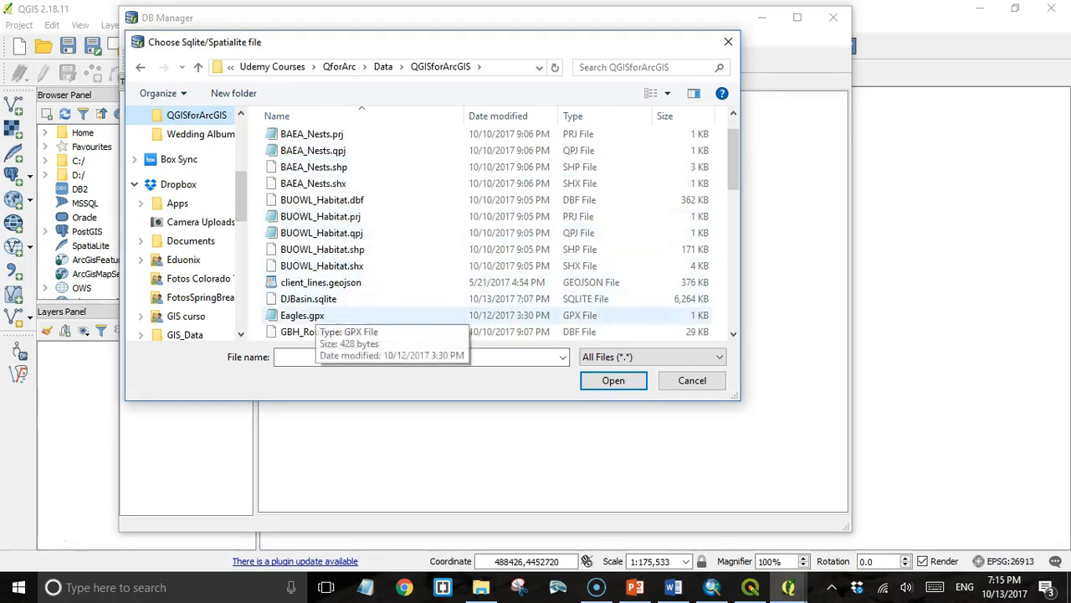
pyautogui.click(308, 298)
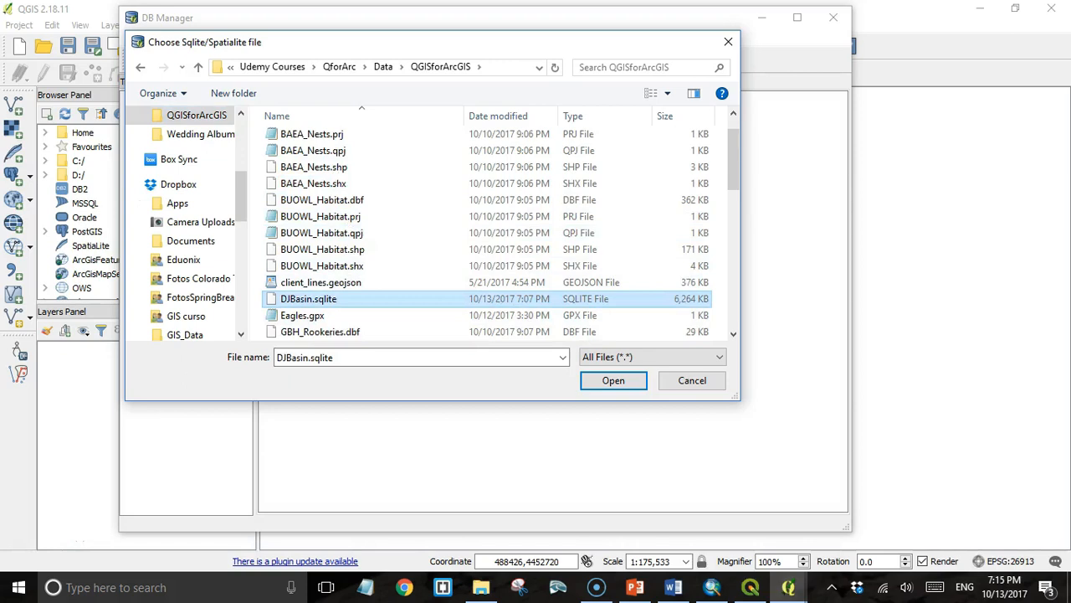
pyautogui.click(613, 380)
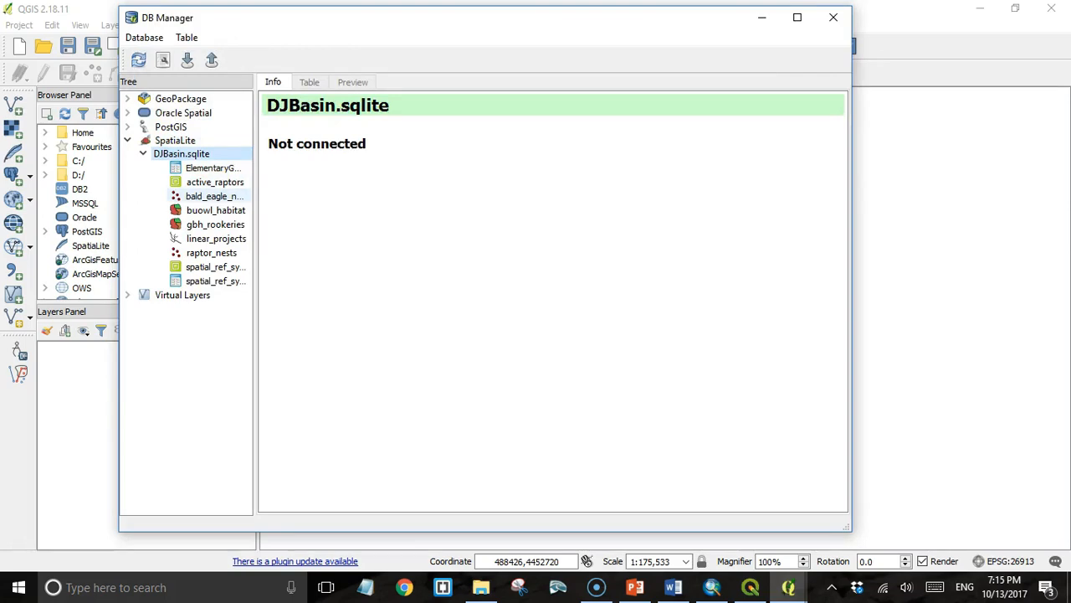
# Select raptor_nests and scroll its Info: 876 point rows, fields and triggers.
pyautogui.click(211, 252)
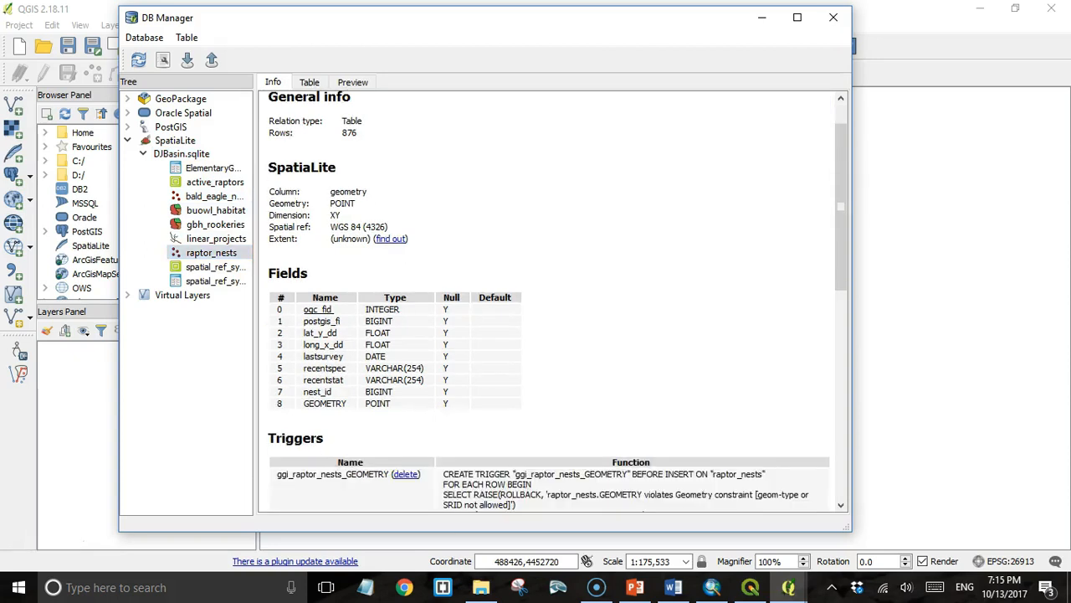
pyautogui.scroll(-3)
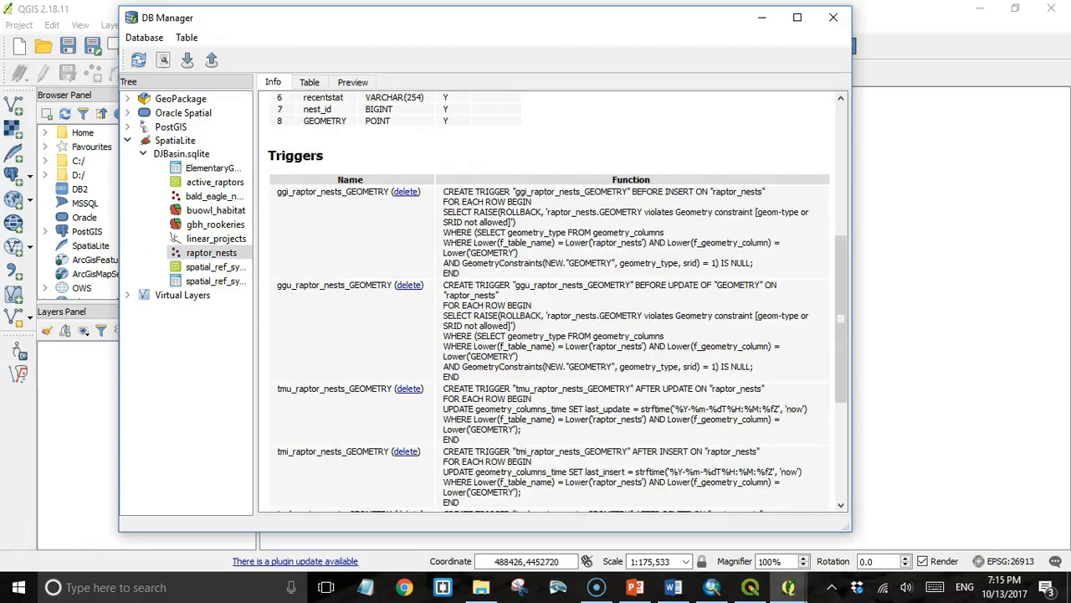
pyautogui.scroll(-3)
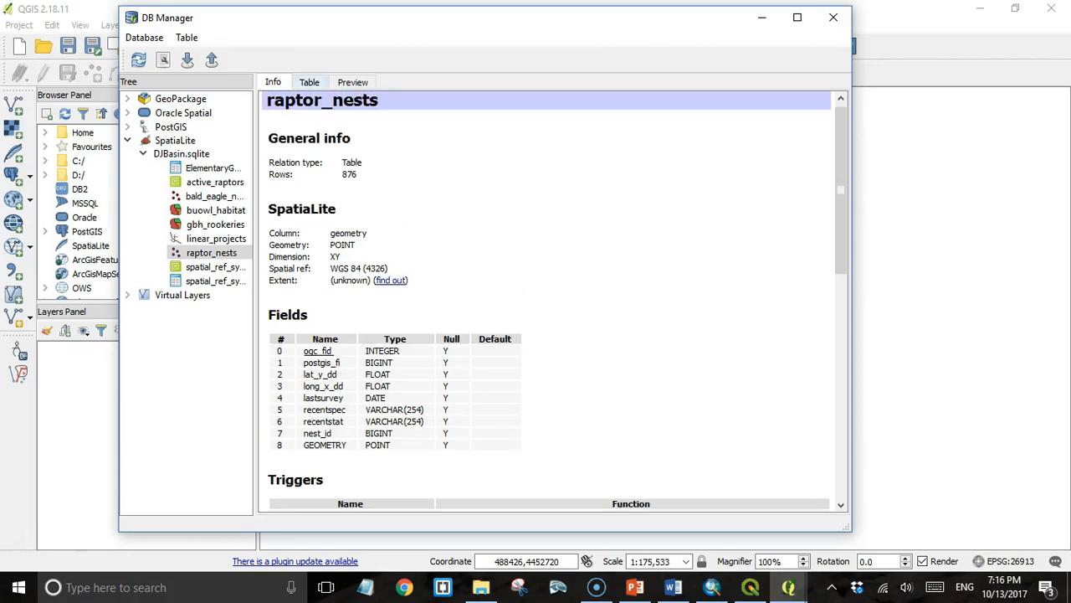
# Browse the raptor_nests records, then open a new SQL window for DJBasin.sqlite.
pyautogui.click(309, 82)
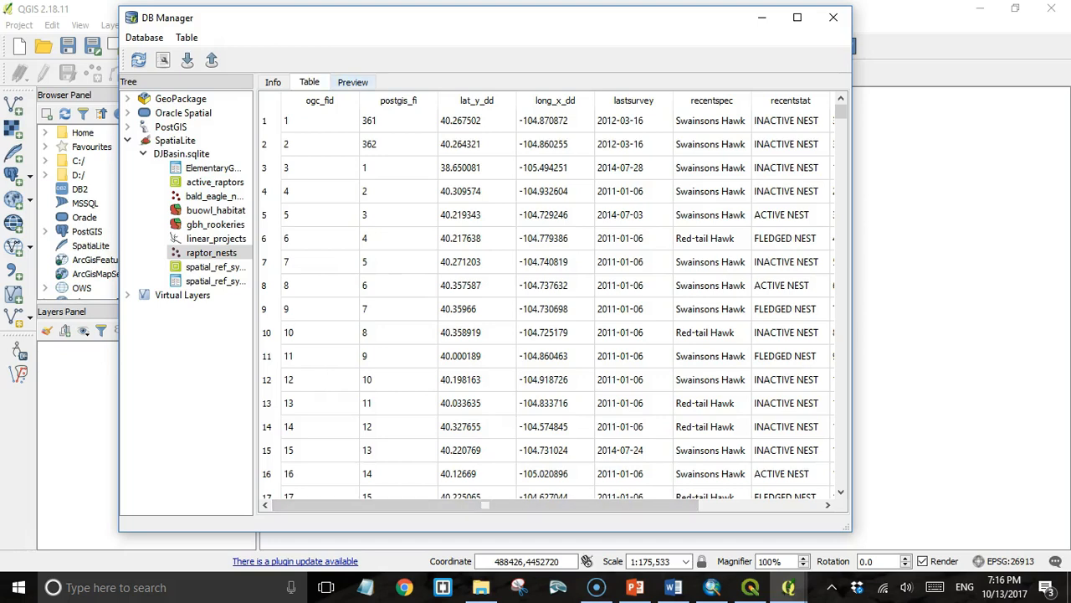
pyautogui.click(352, 81)
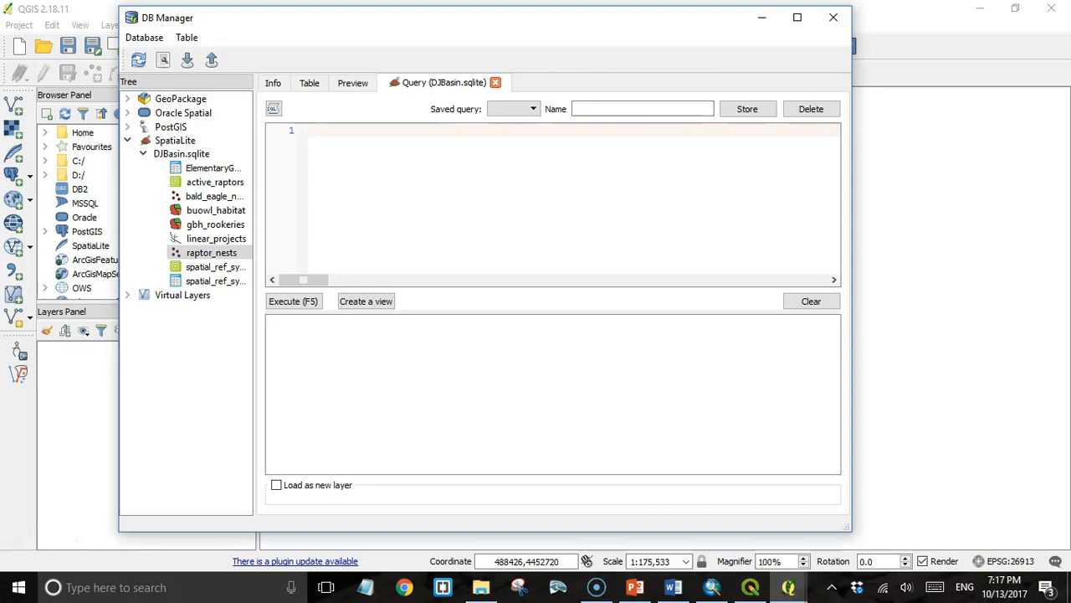
# Write SELECT nest_id, recentspec, lastsurvey FROM raptor_nests in the SQL window.
pyautogui.click(335, 129)
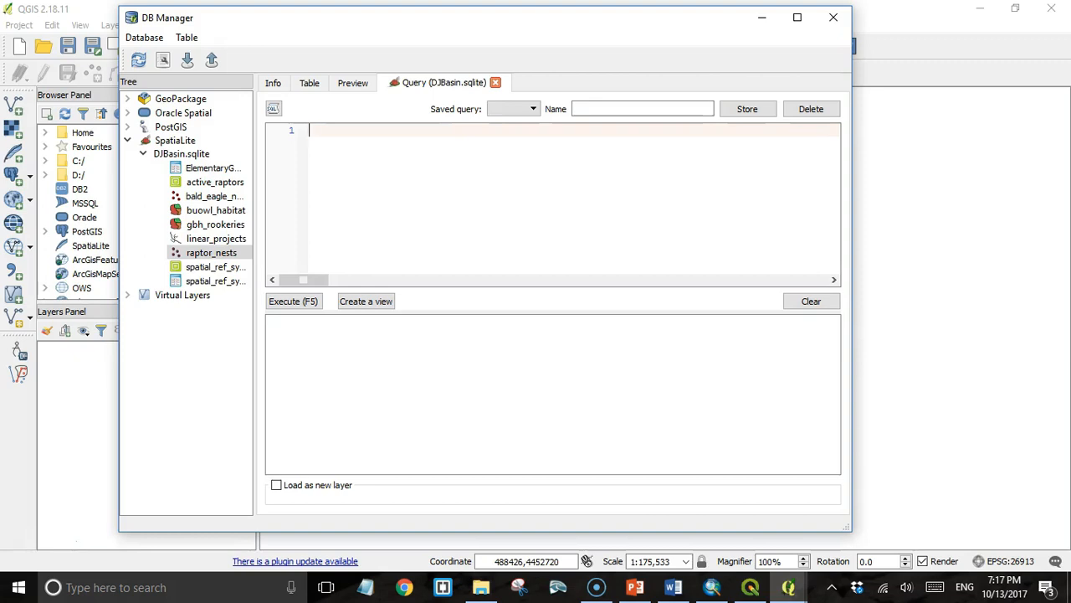
pyautogui.write('SELECT')
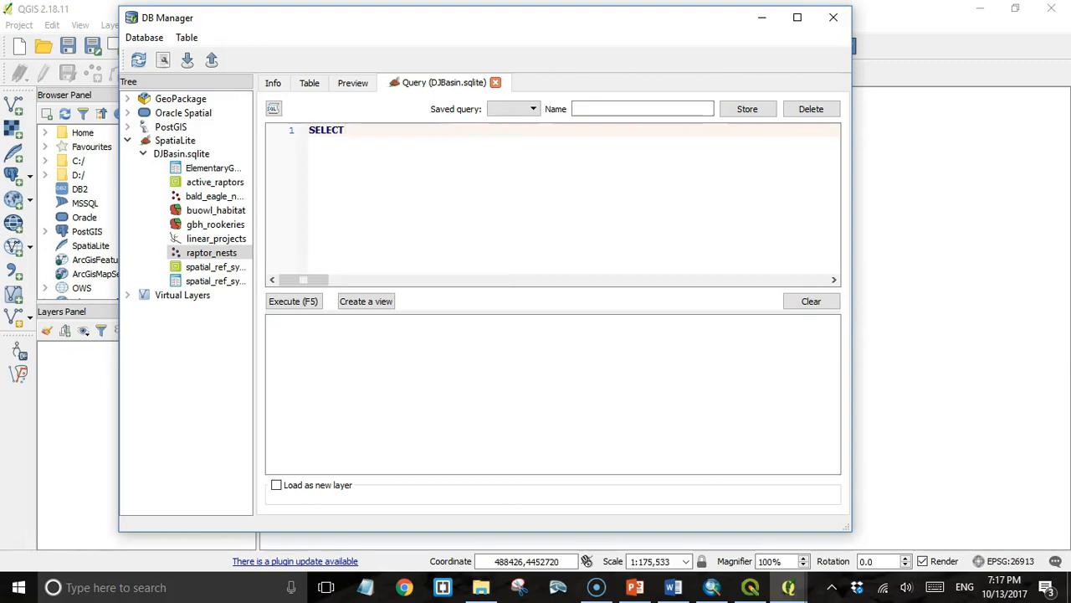
pyautogui.write('recentspec')
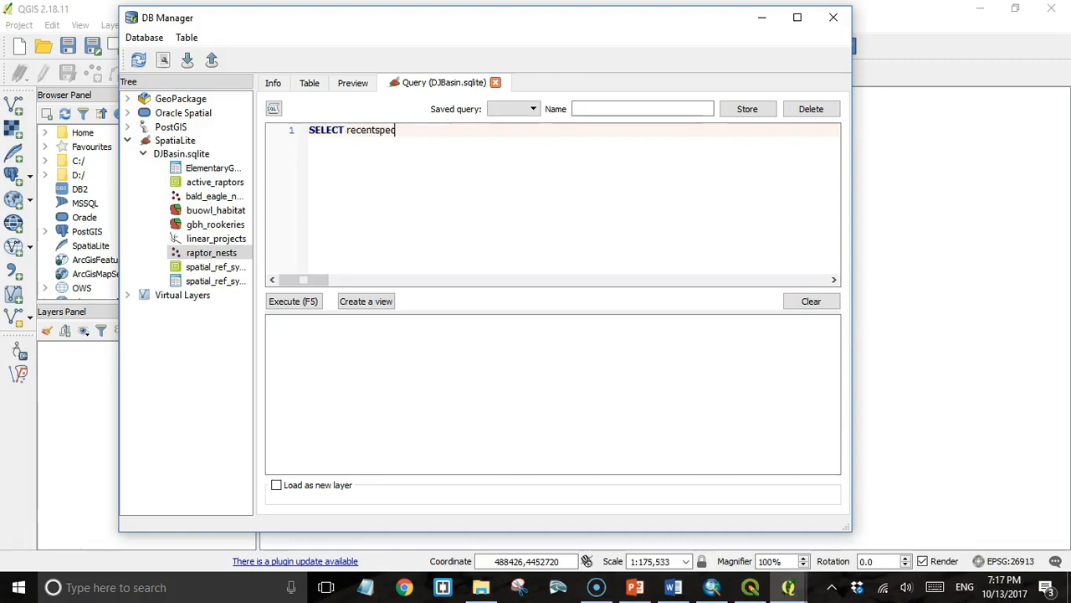
pyautogui.write(', lastsurvey,')
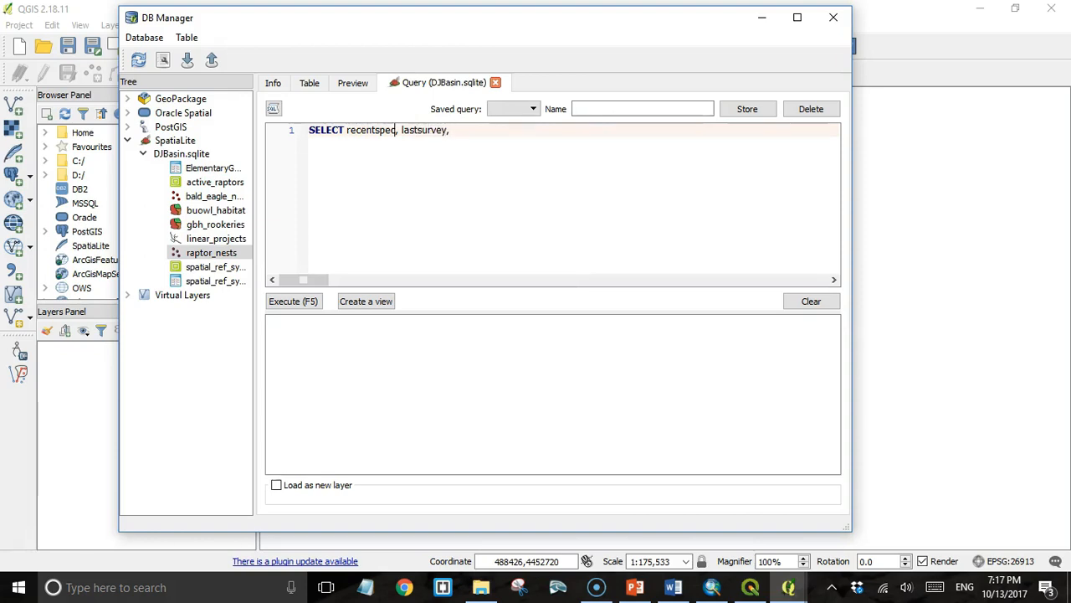
pyautogui.write('nest_id,')
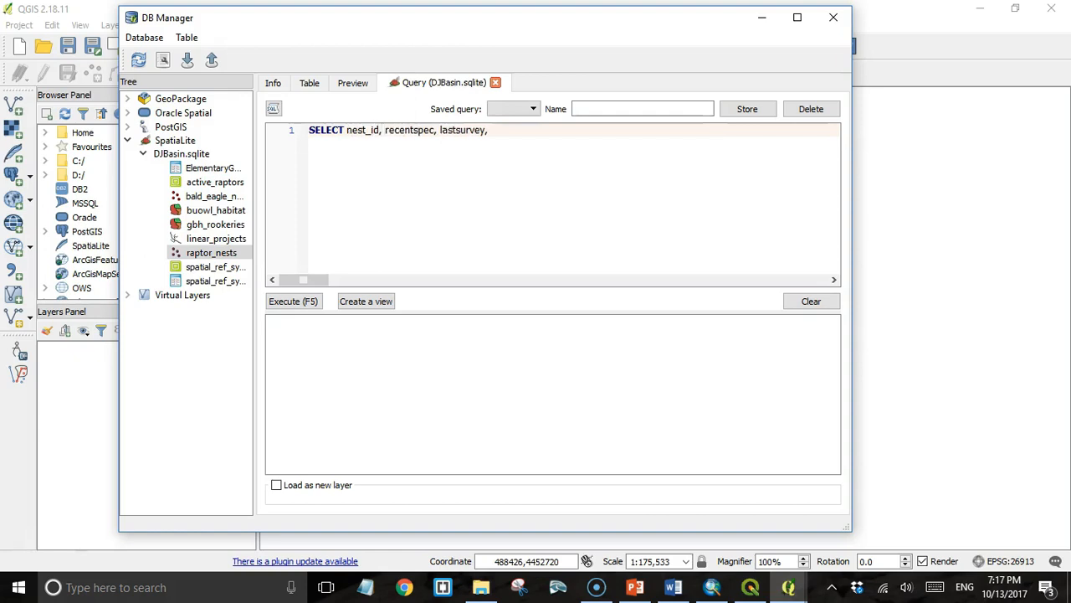
pyautogui.write('FROM')
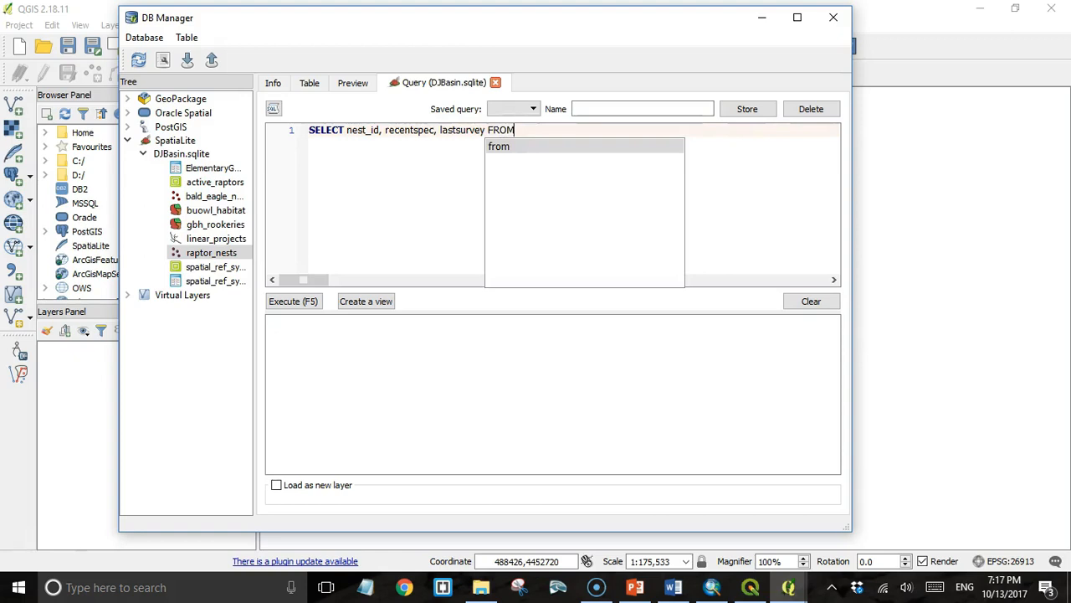
pyautogui.write('ra')
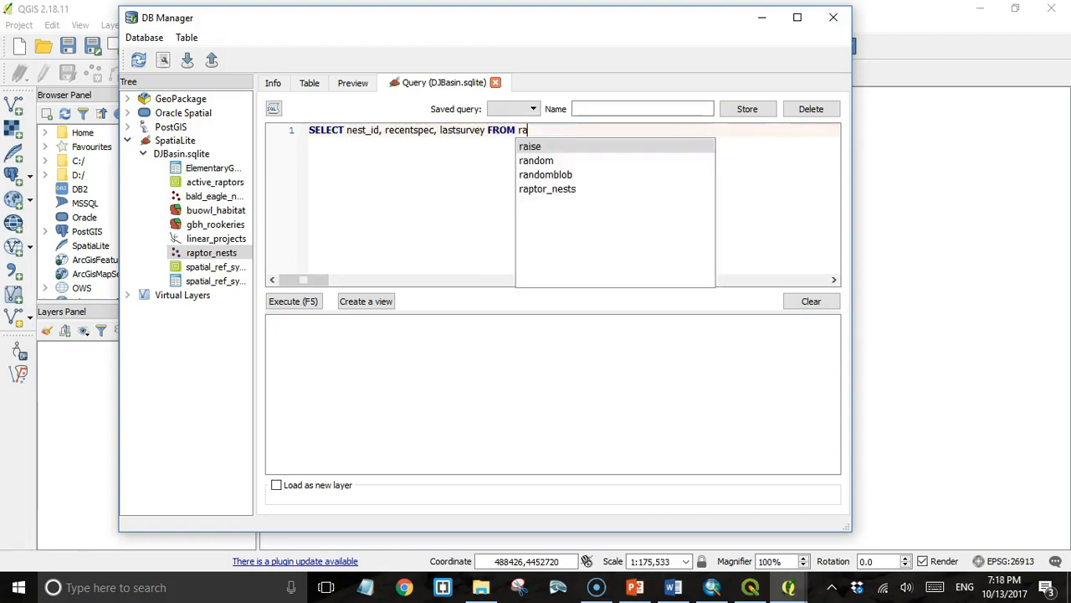
pyautogui.write('ptor_nests WHERE')
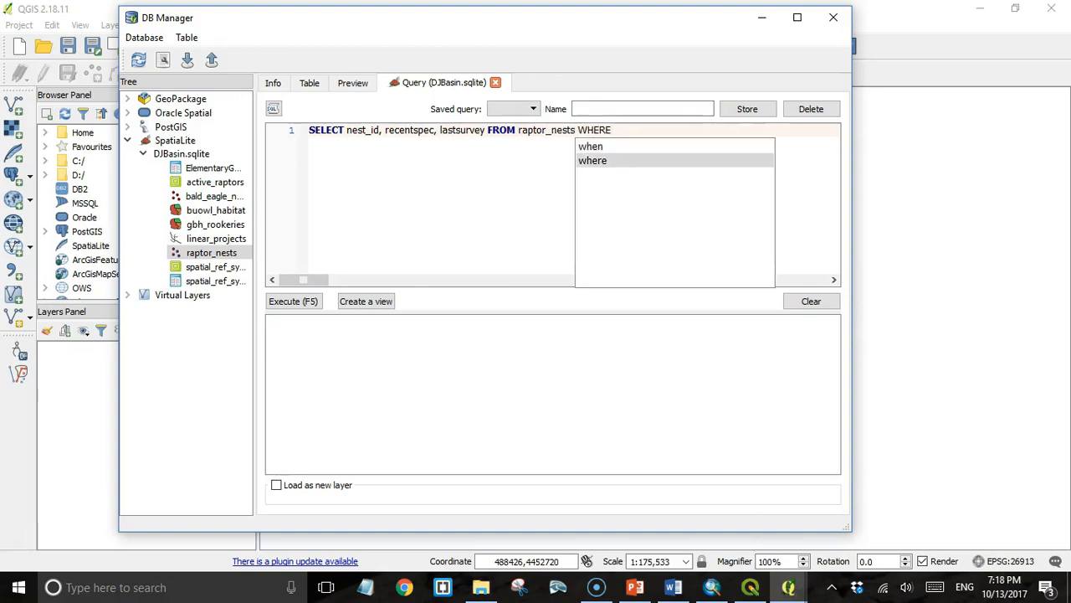
# Filter the query to recentstat = 'ACTIVE NEST' and execute it.
pyautogui.write('rec')
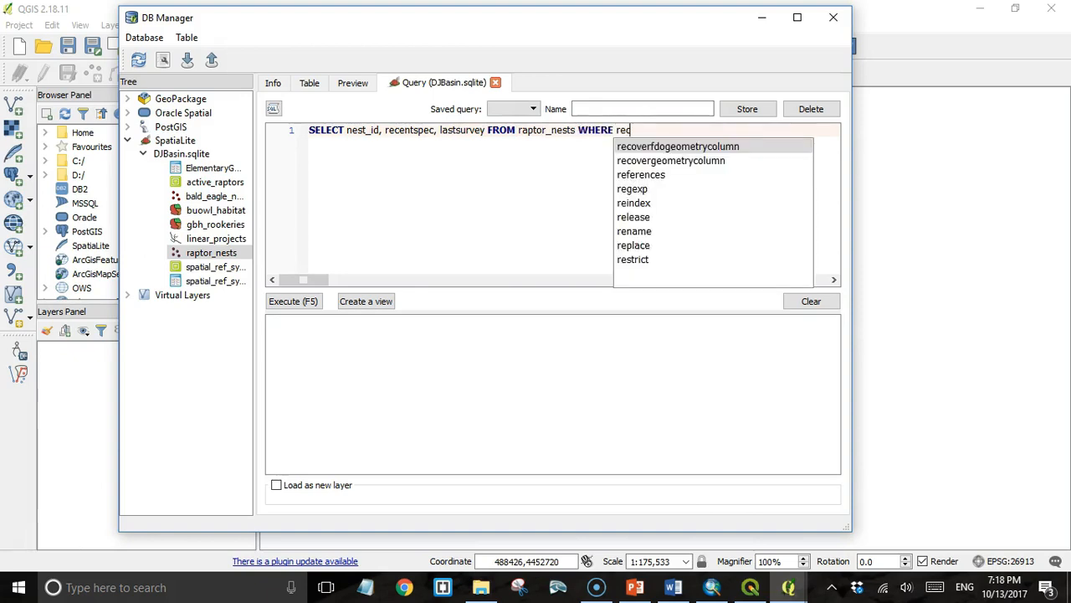
pyautogui.write('entstat')
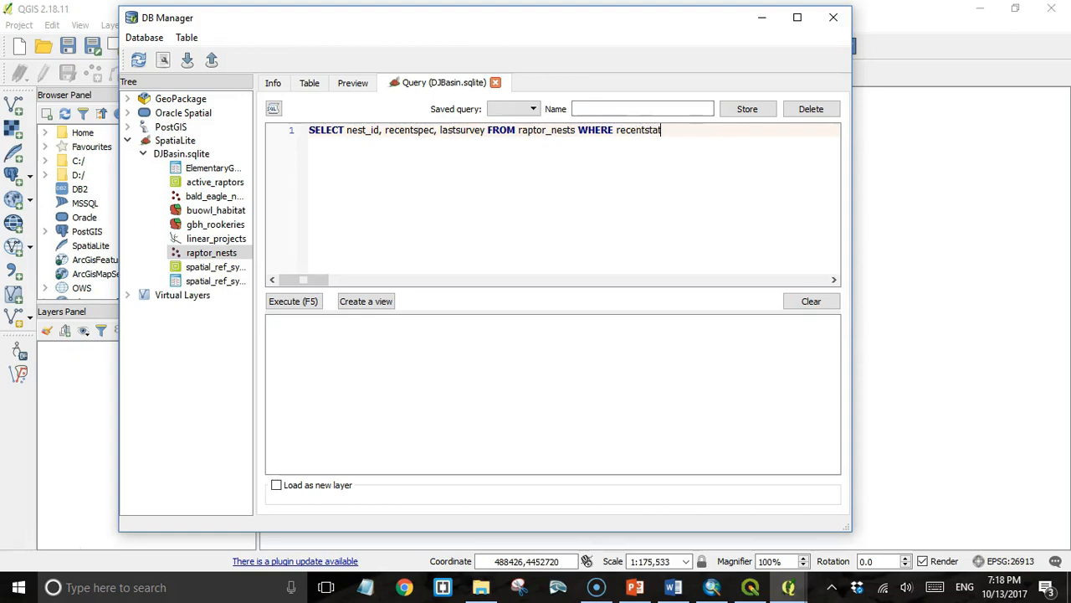
pyautogui.write('=')
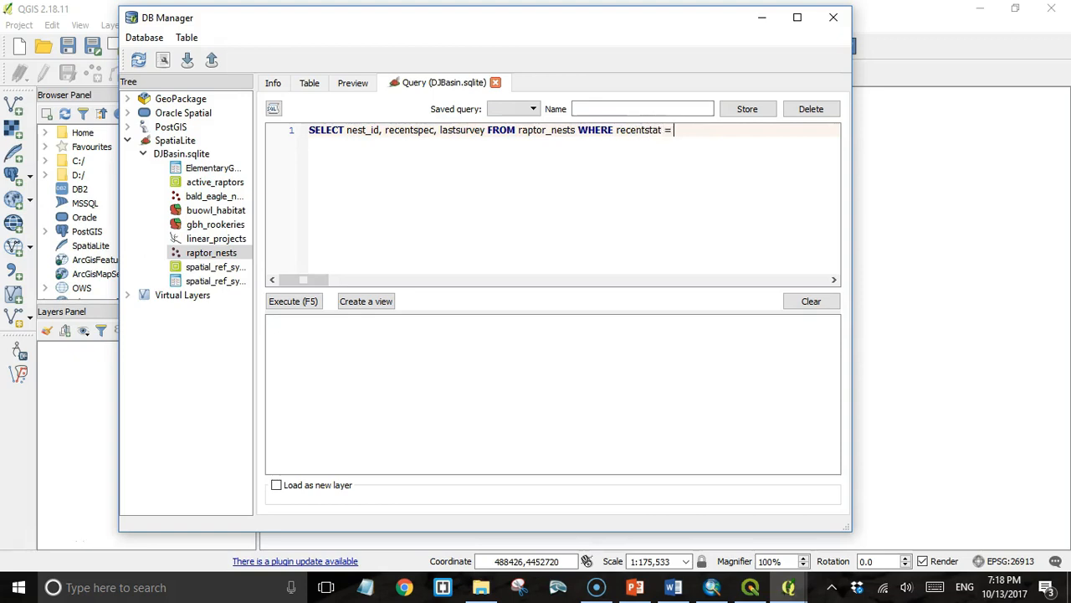
pyautogui.write("'ACTIVE")
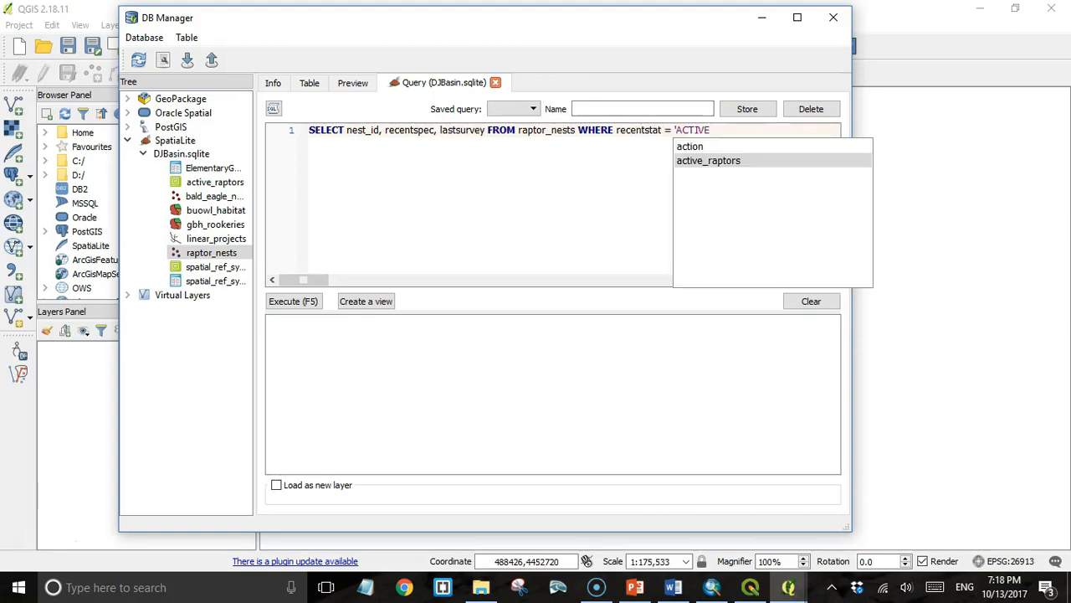
pyautogui.write('NE')
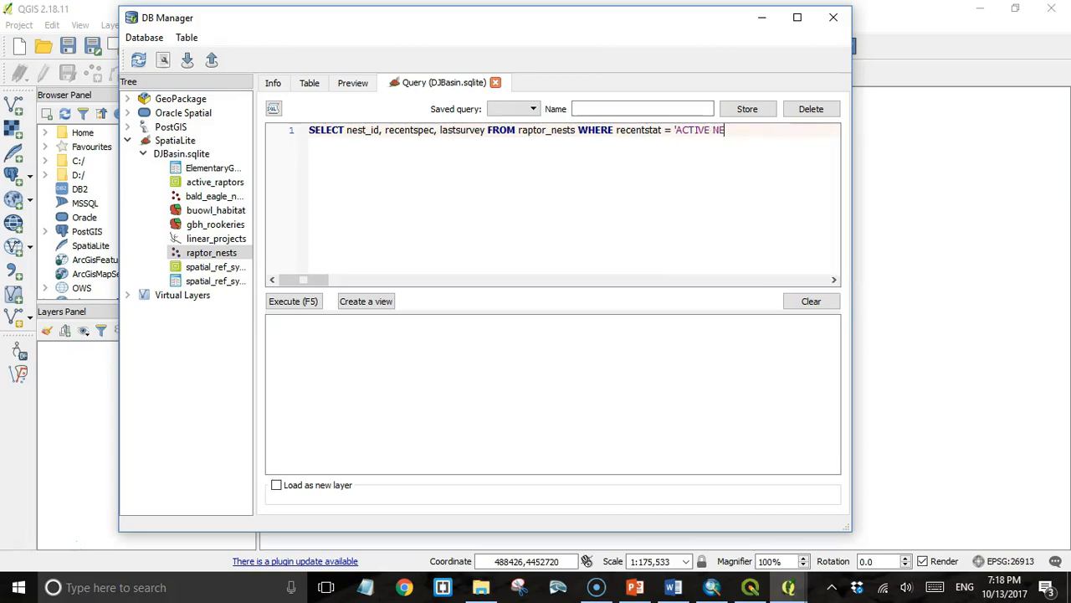
pyautogui.click(293, 301)
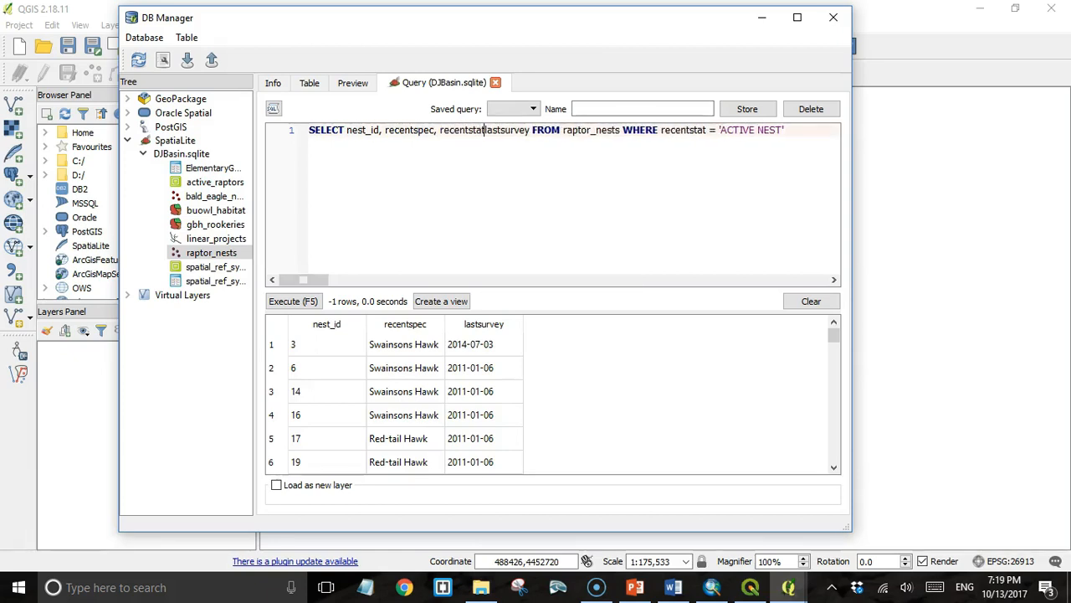
# Add recentstat to the SELECT list, rerun, and review the ACTIVE NEST results.
pyautogui.write('" "')
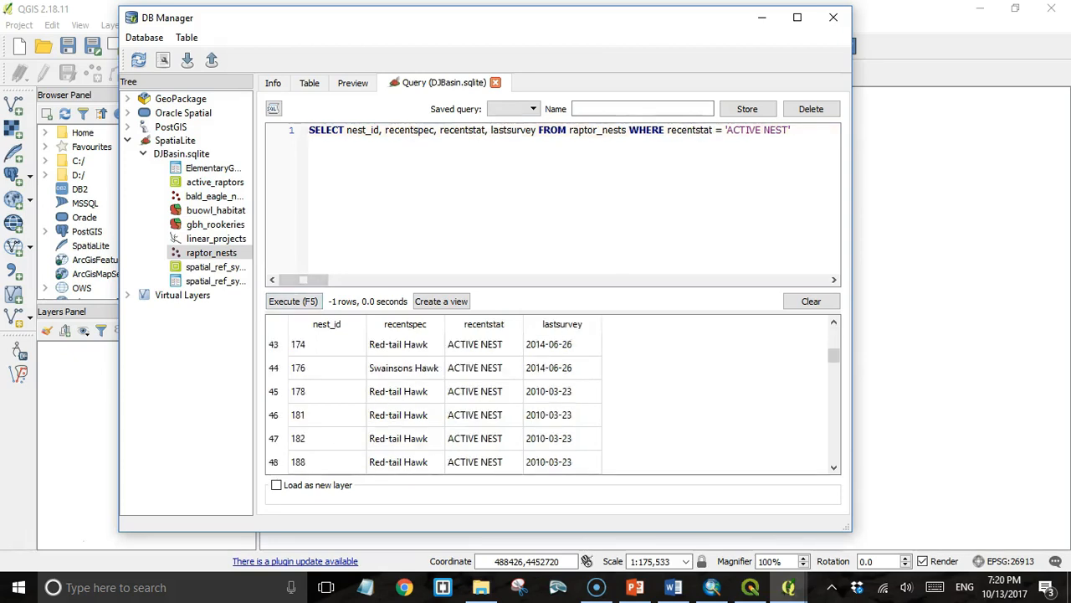
pyautogui.scroll(-3)
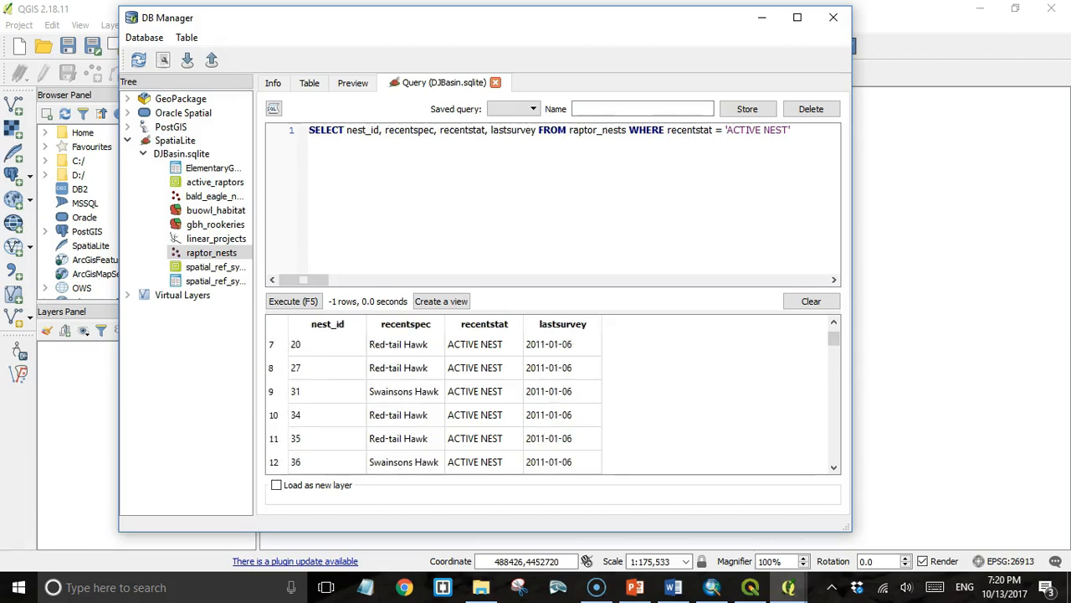
pyautogui.write('O')
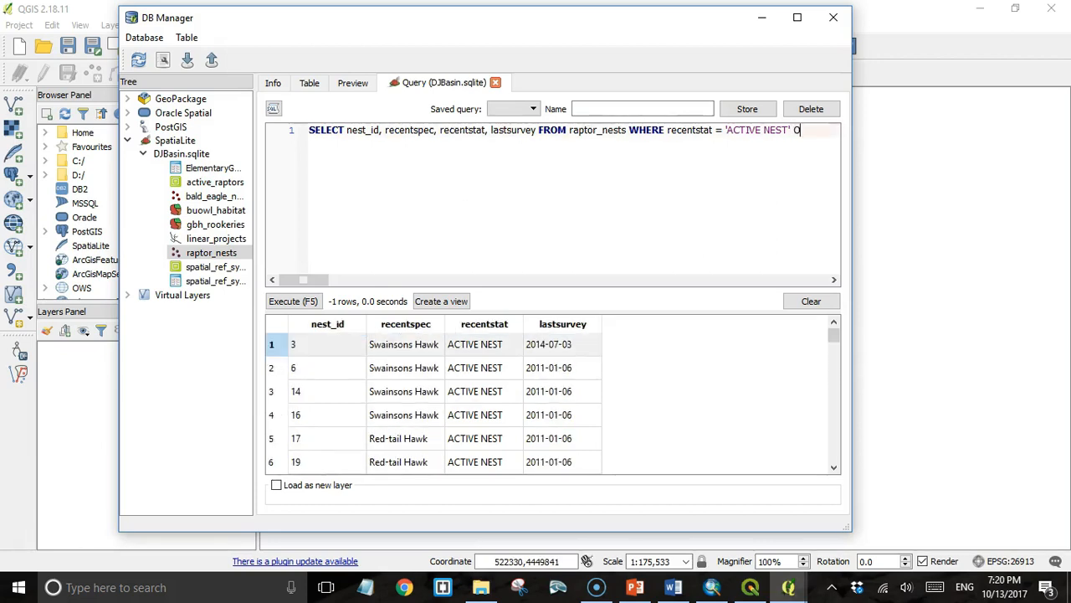
# Order the results by lastsurvey DESC, rerun, and scroll the newest-first nests.
pyautogui.write('RDER BY')
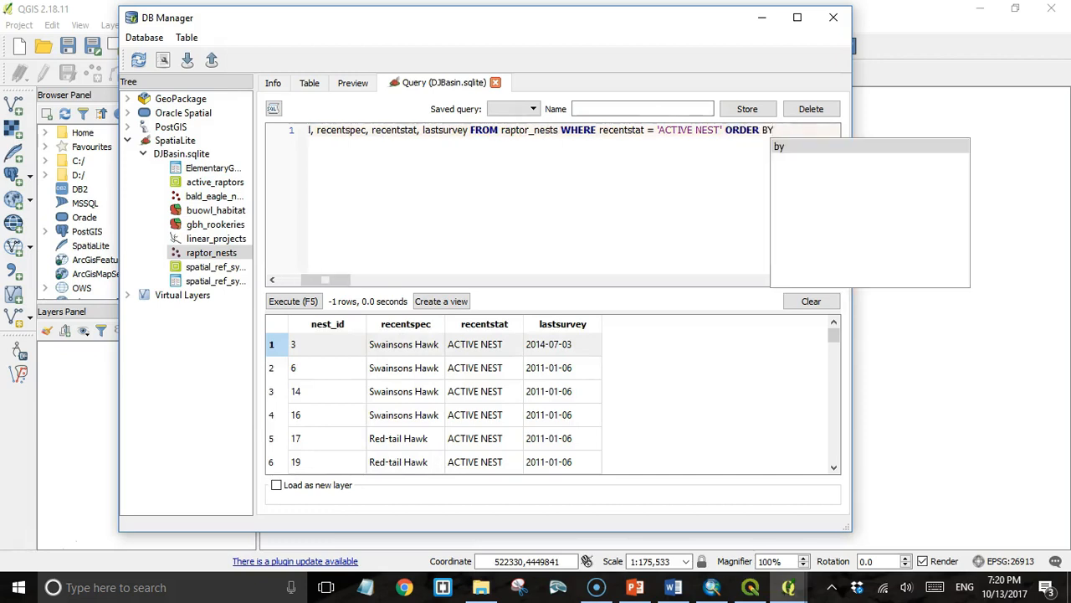
pyautogui.write('lastsurvey')
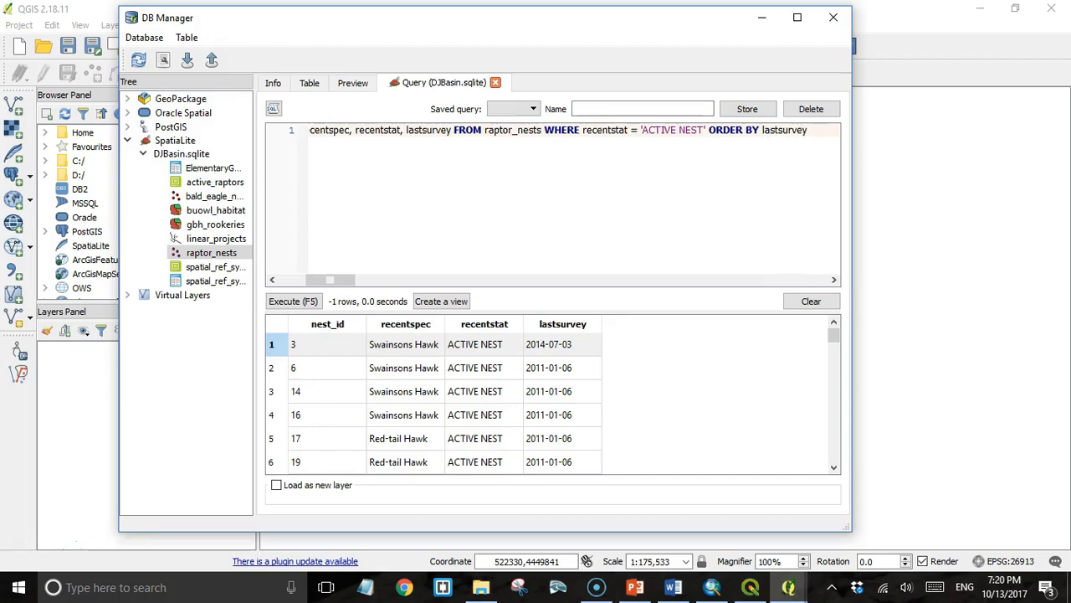
pyautogui.write('DES')
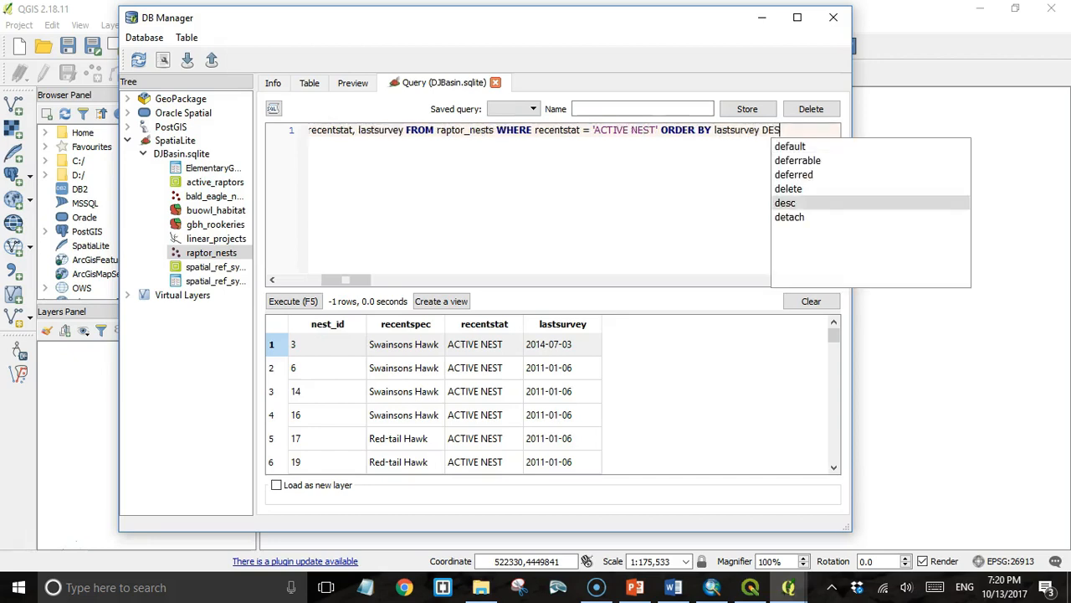
pyautogui.click(293, 301)
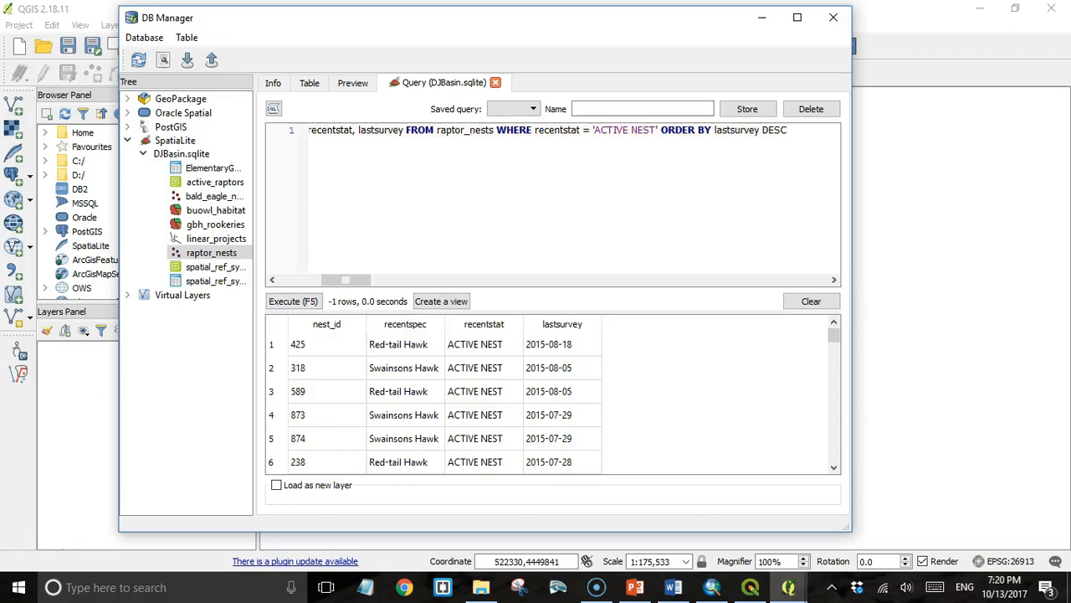
pyautogui.scroll(-3)
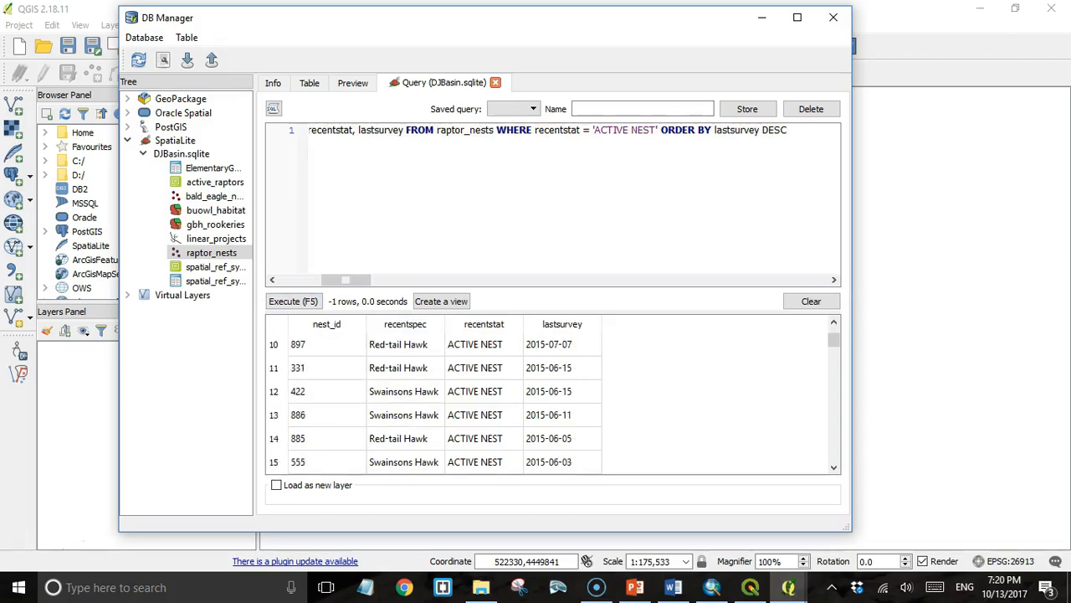
pyautogui.scroll(-3)
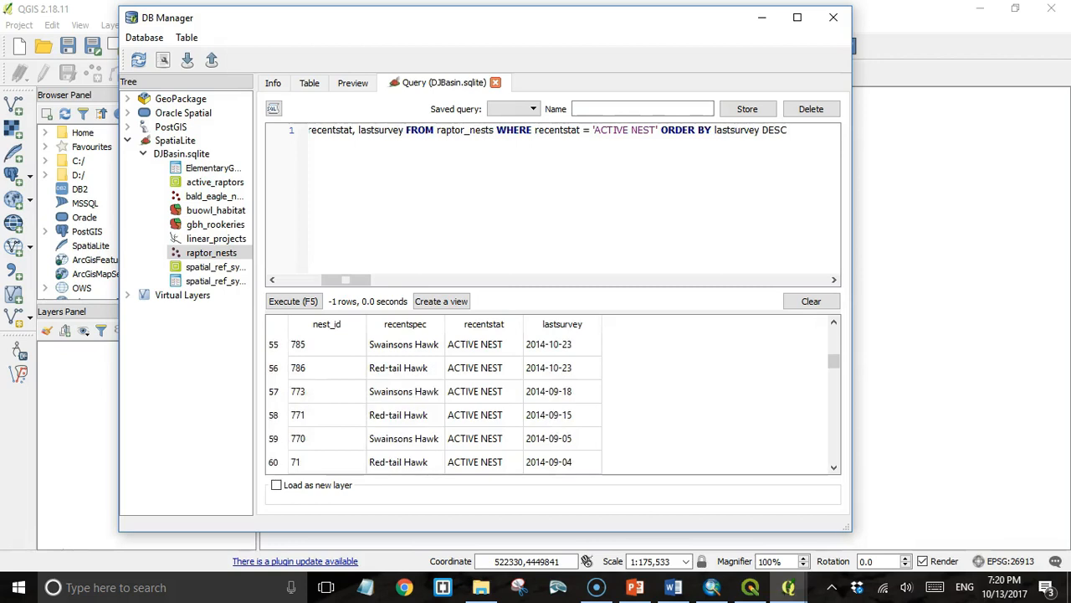
pyautogui.scroll(-3)
pyautogui.write(', ')
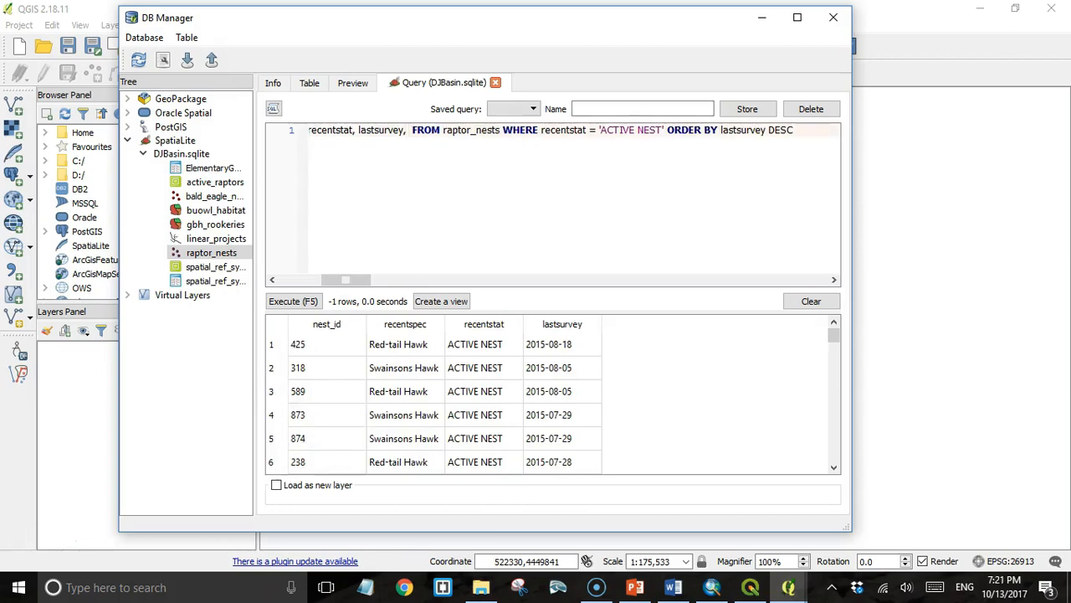
# Add st_buffer(GEOMETRY, 0.01) as a column, rerun, and enable loading results as a layer.
pyautogui.write('st_')
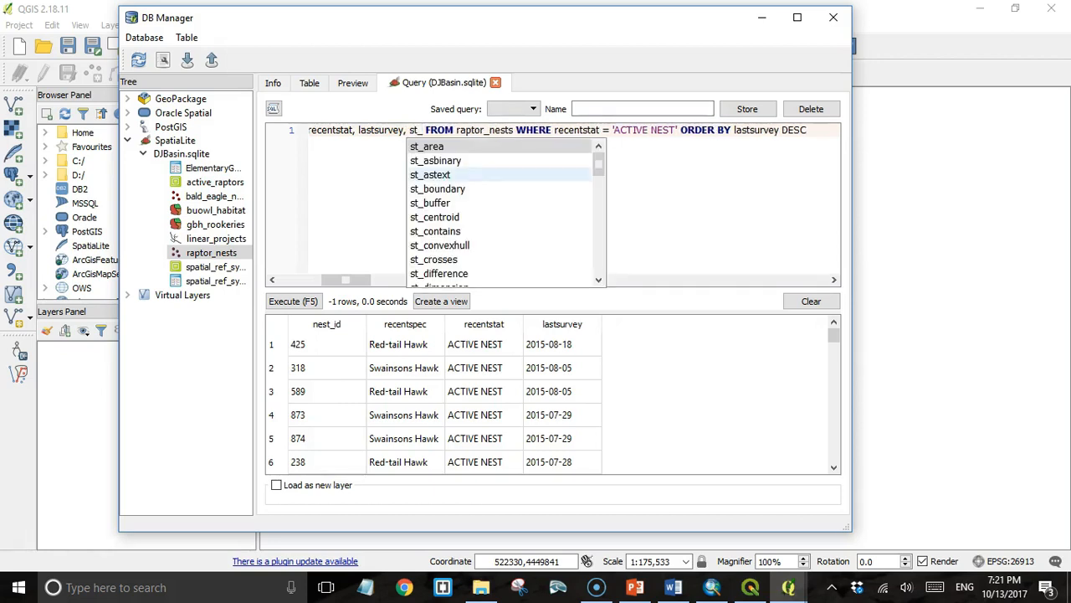
pyautogui.click(430, 203)
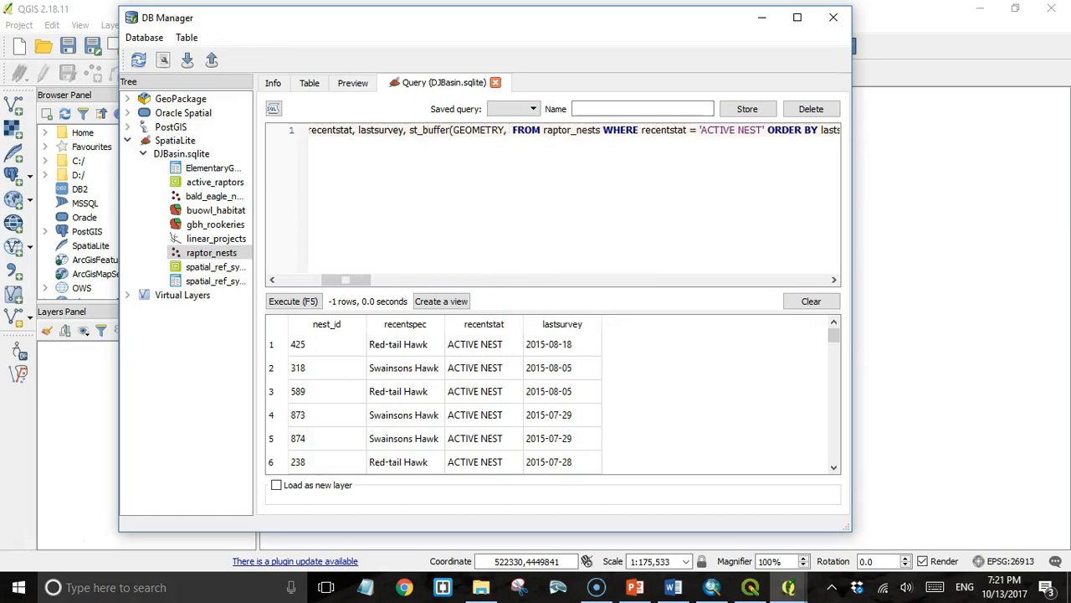
pyautogui.write('0.01)')
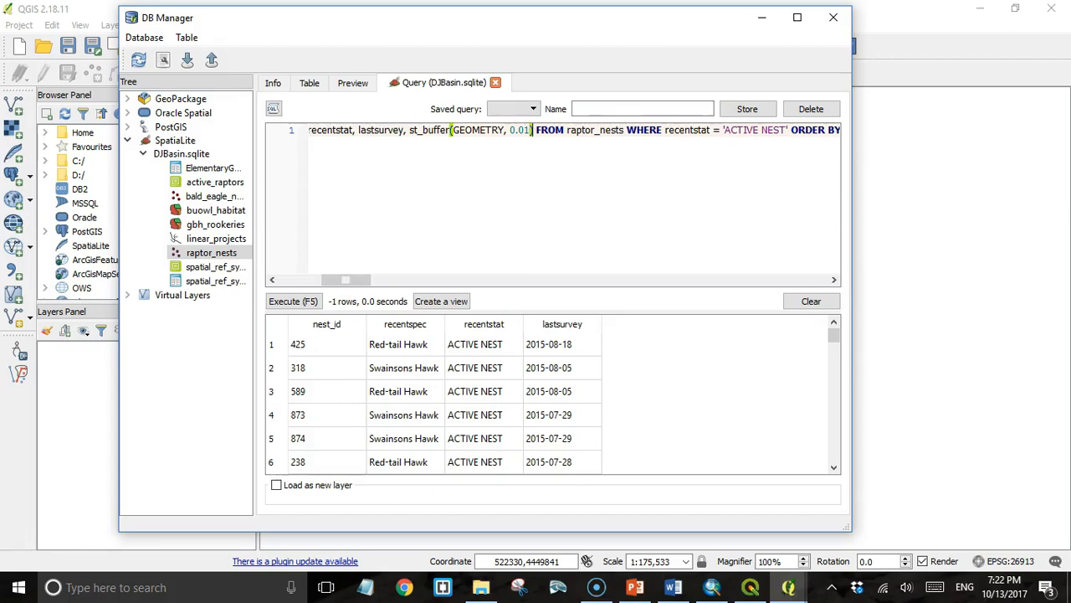
pyautogui.click(293, 300)
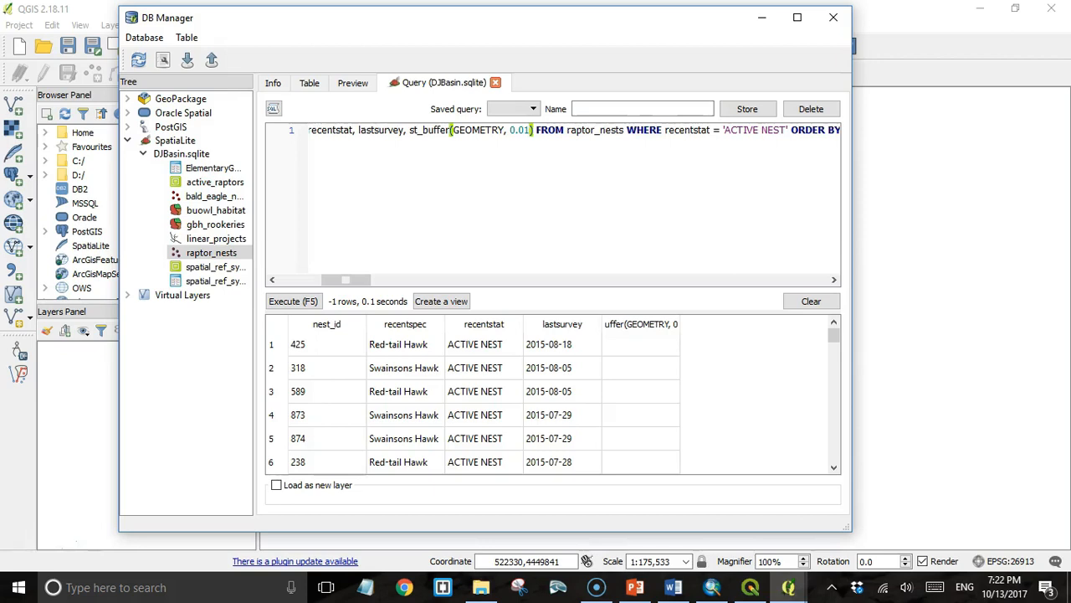
pyautogui.click(277, 484)
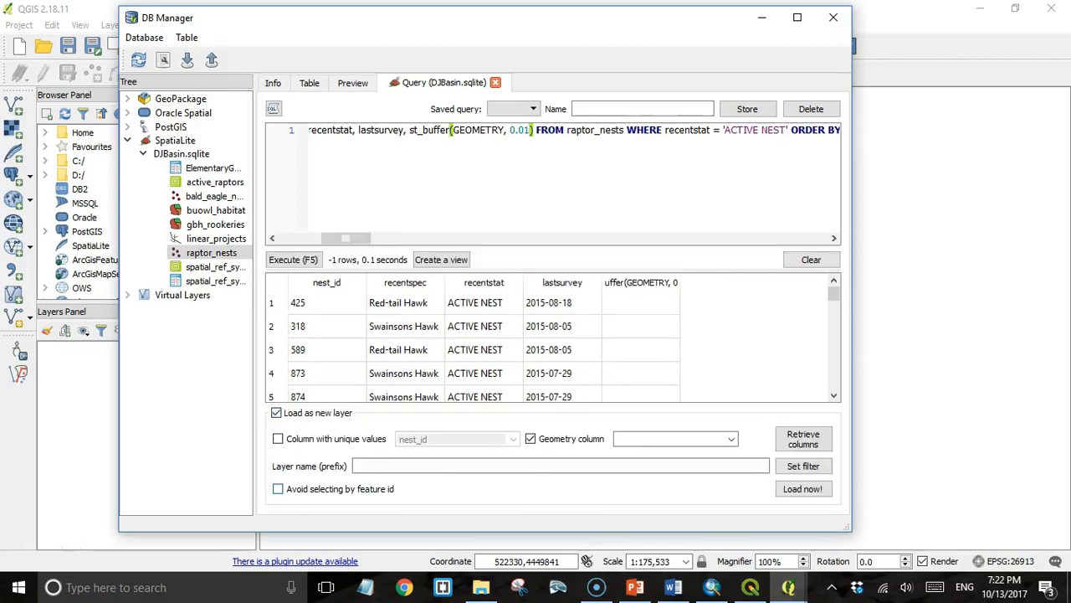
# Load the query as layer 'active_nests_buffered', keyed on nest_id, geometry st_buffer(GEOMETRY, 0.01).
pyautogui.click(277, 438)
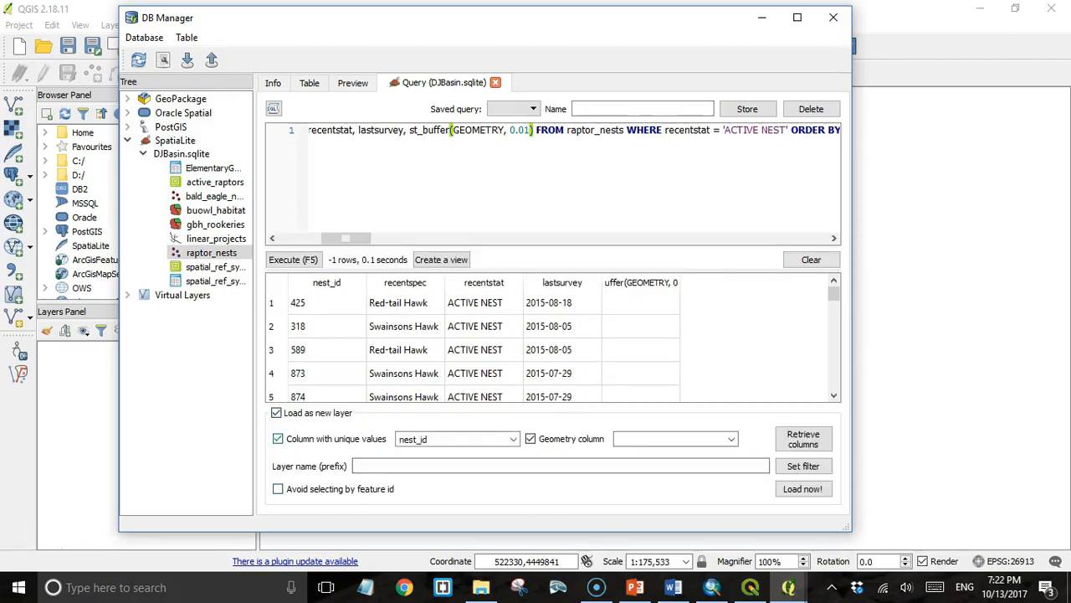
pyautogui.click(513, 439)
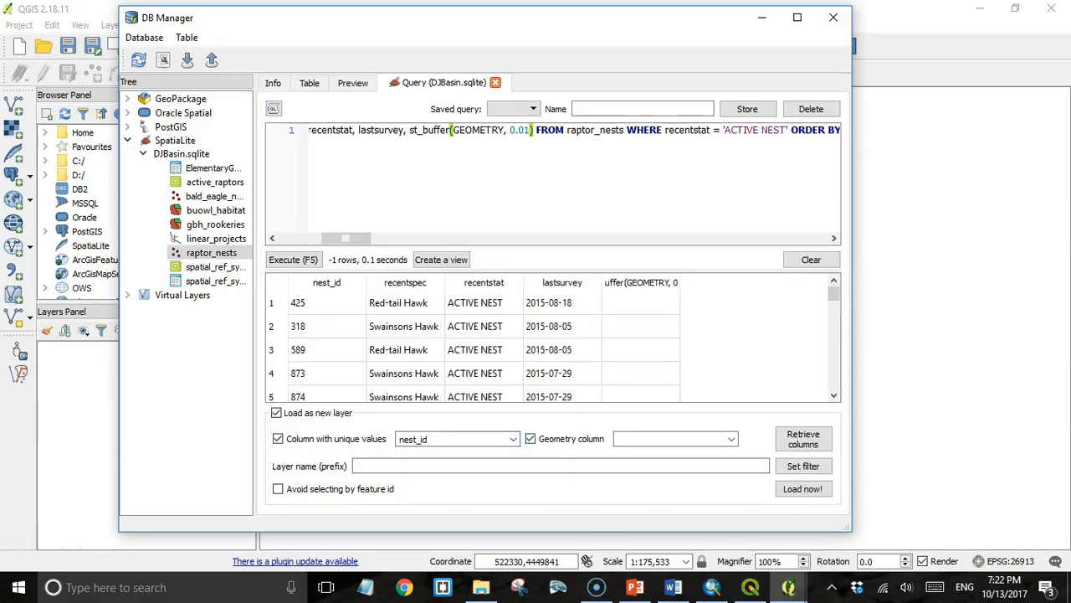
pyautogui.click(729, 439)
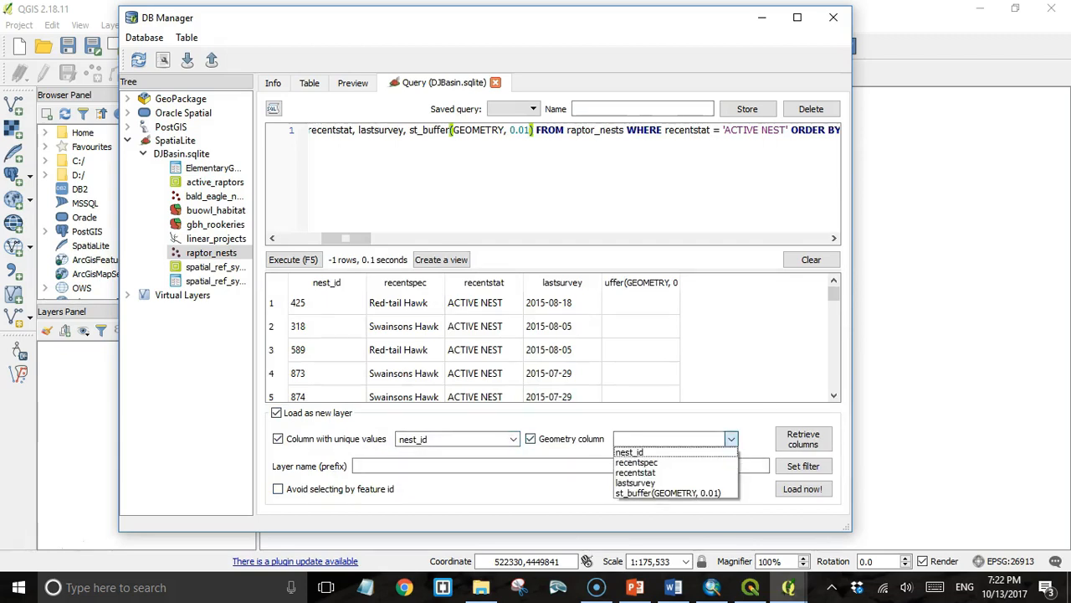
pyautogui.click(667, 492)
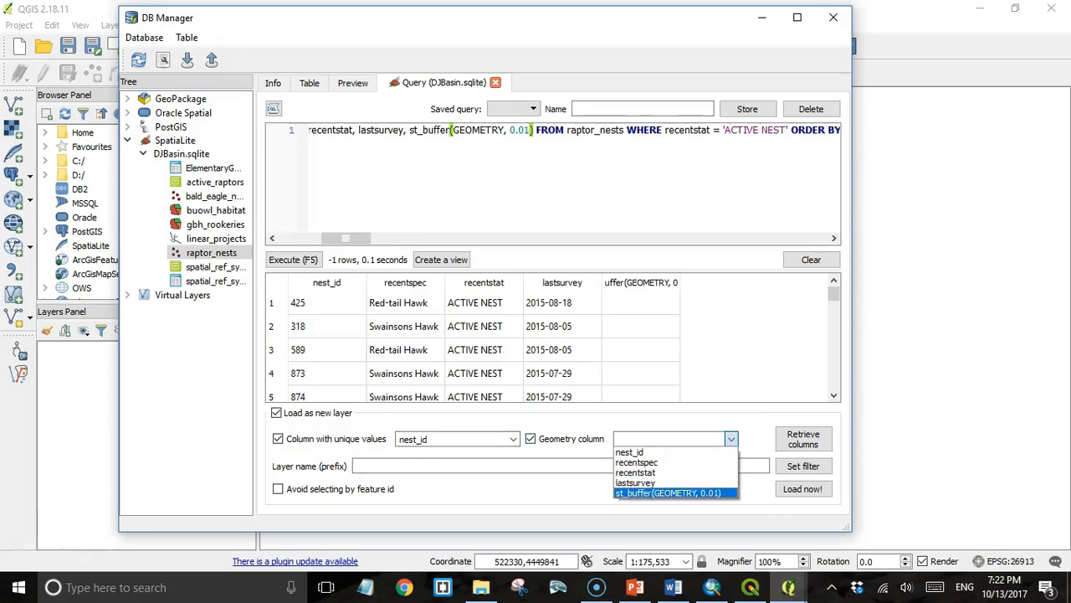
pyautogui.click(667, 492)
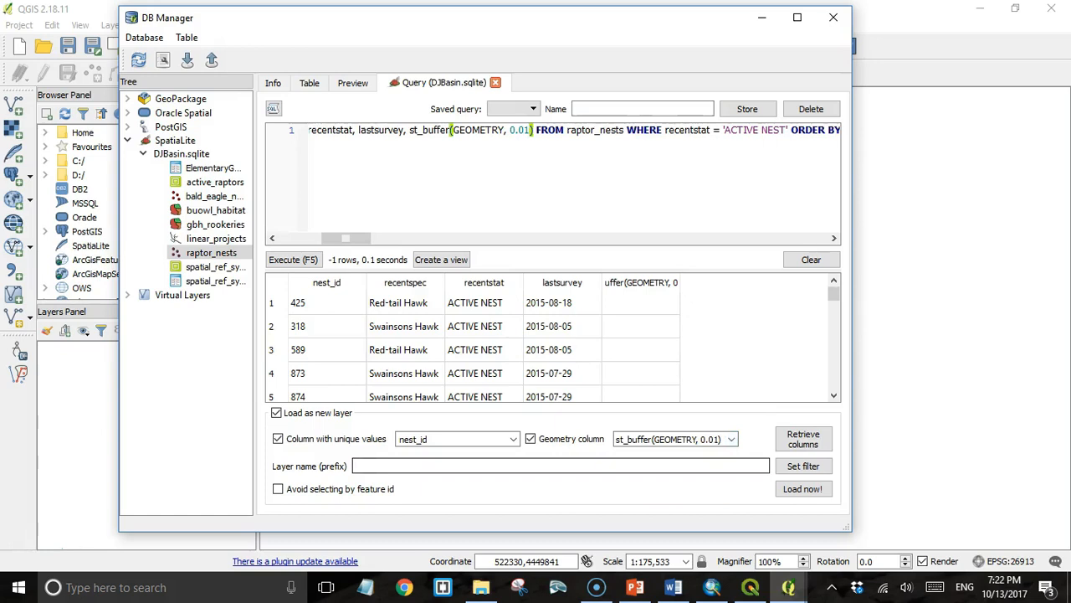
pyautogui.write('active_nests_buffered')
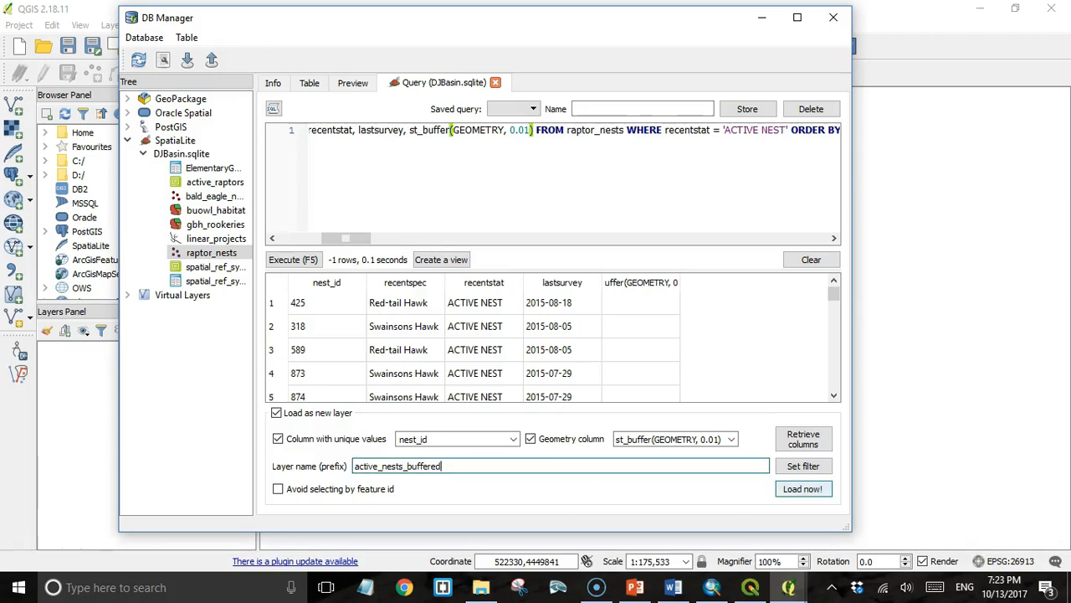
pyautogui.click(802, 488)
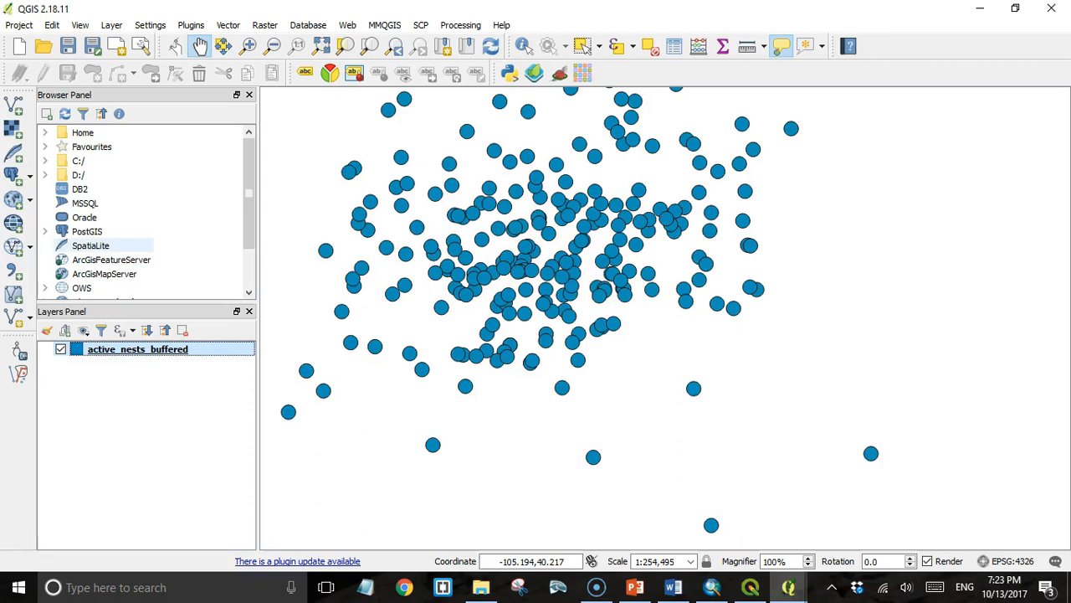
# Browse from Home to the course data folder and add wildlife_raptor.geojson.
pyautogui.click(78, 161)
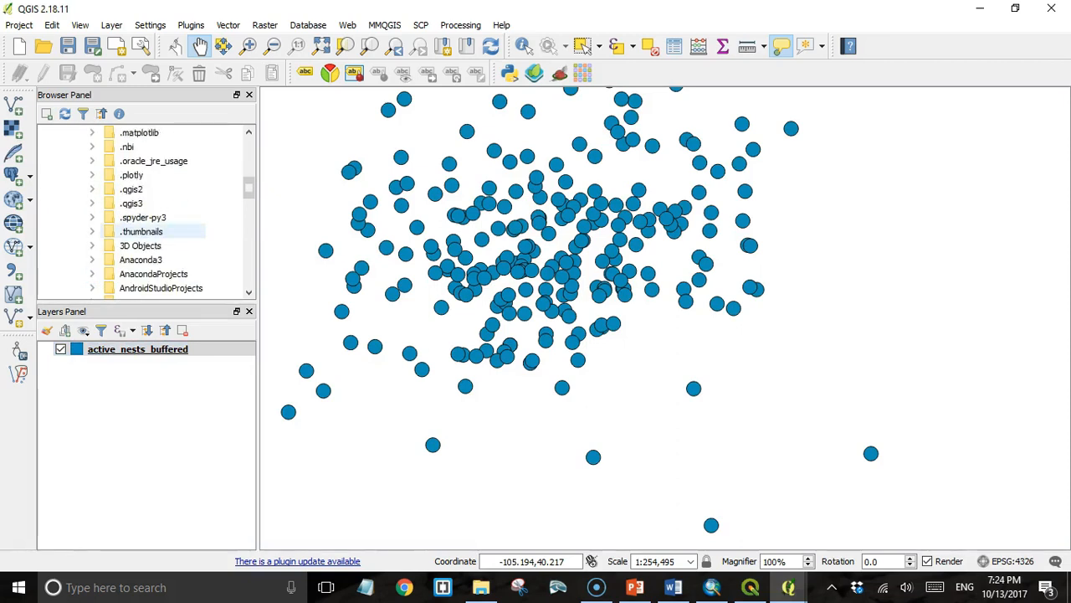
pyautogui.click(140, 245)
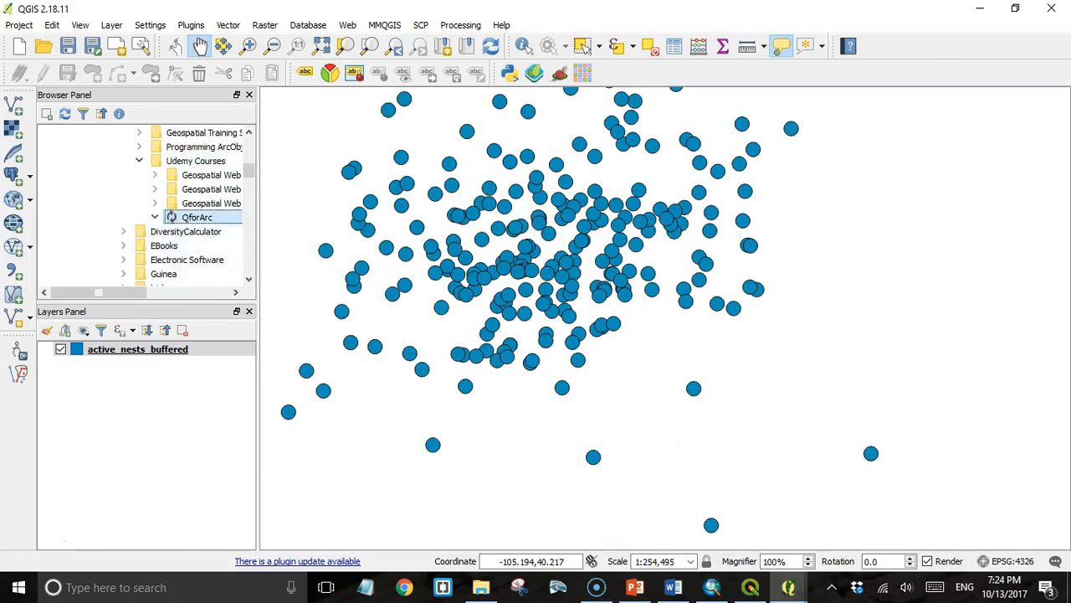
pyautogui.click(154, 217)
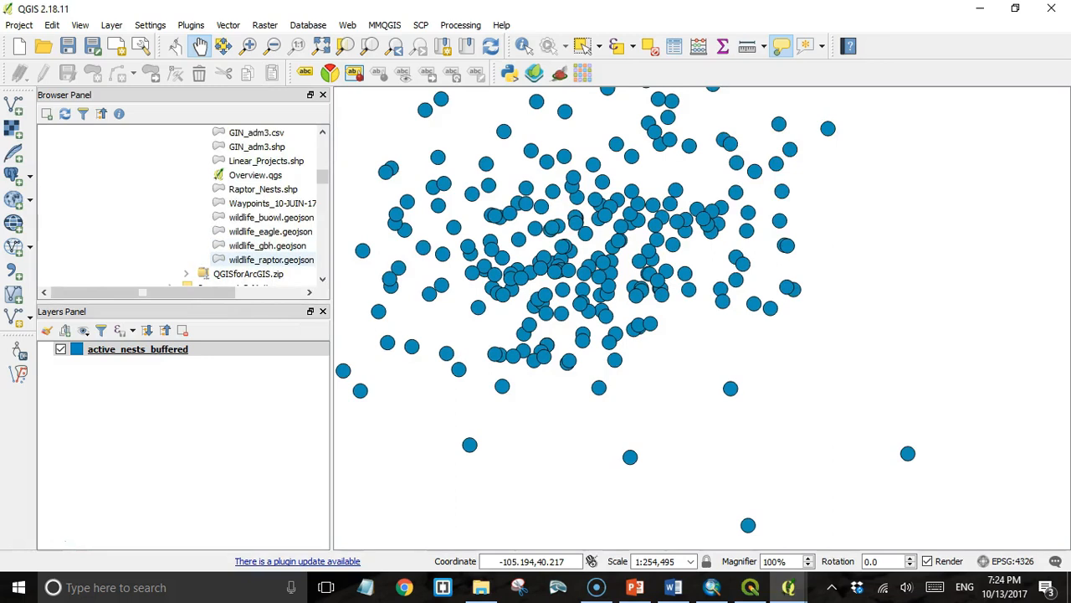
pyautogui.moveTo(271, 260)
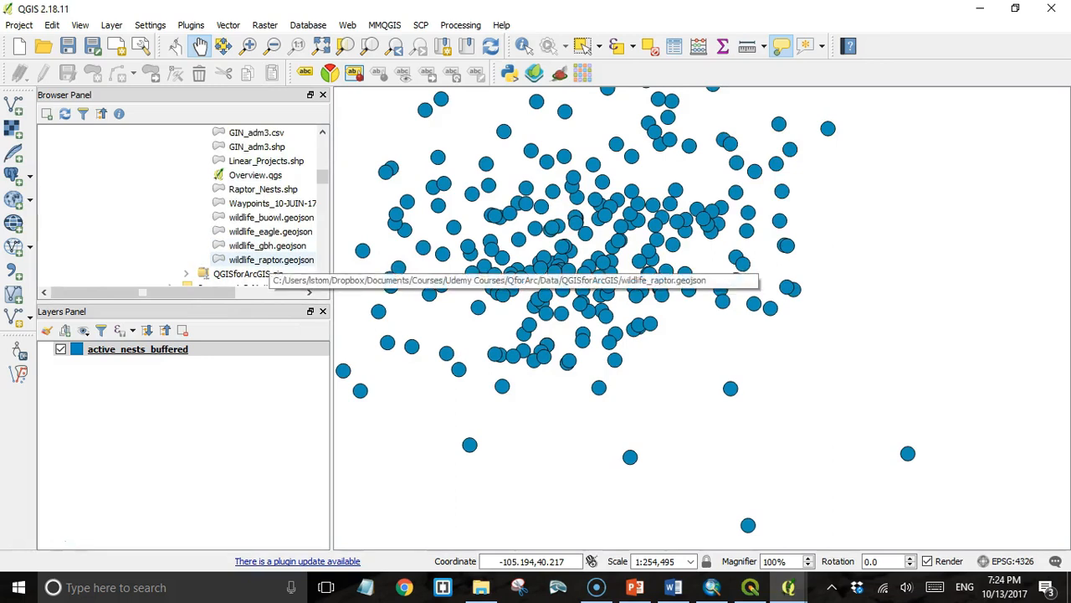
pyautogui.doubleClick(271, 260)
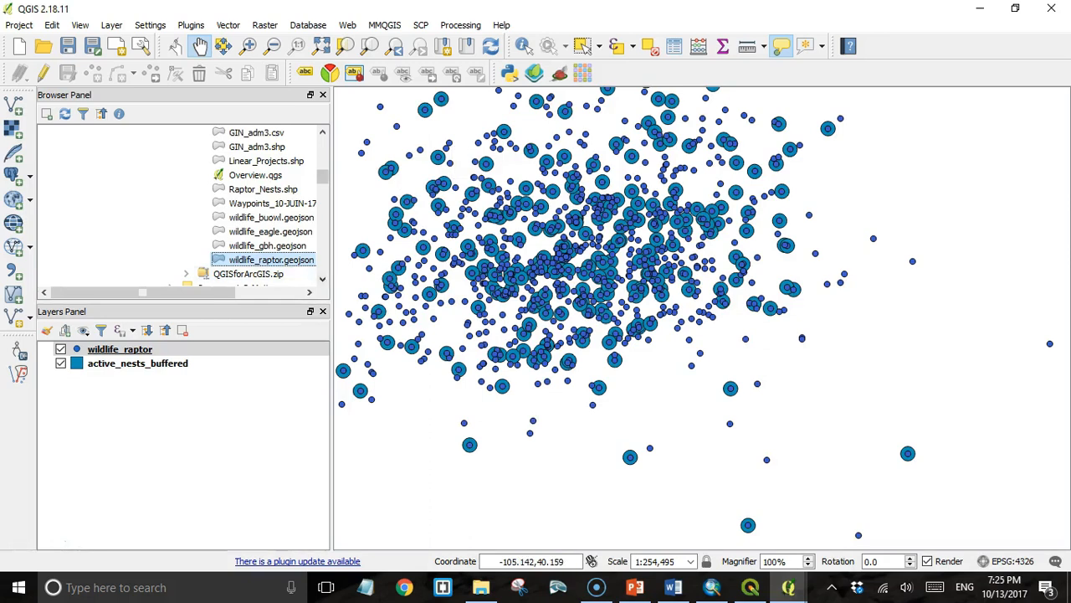
# Give wildlife_raptor a Categorized style on the recentstatus column.
pyautogui.click(119, 349)
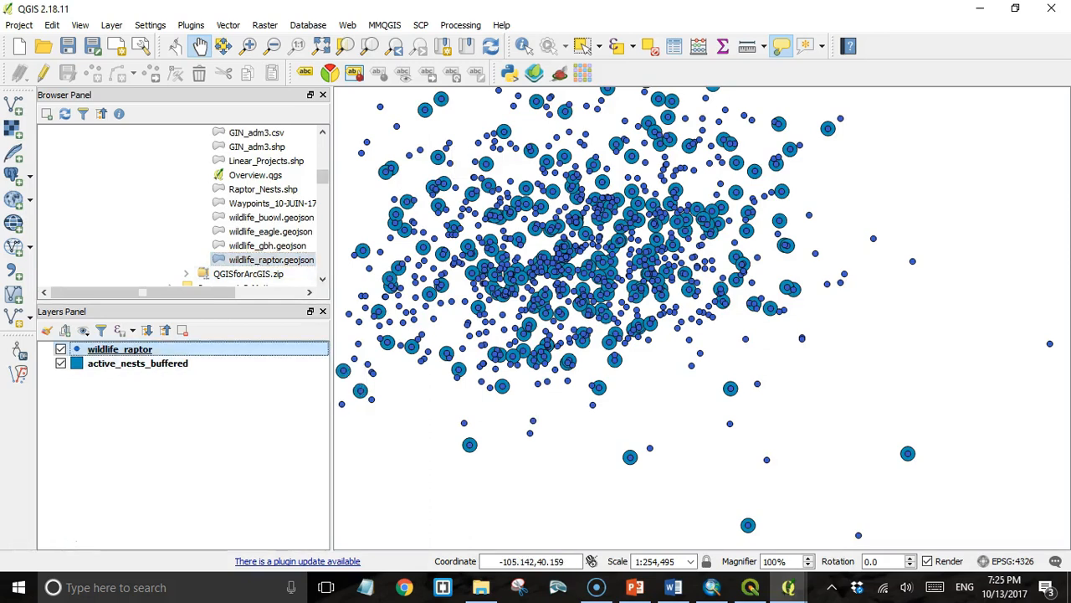
pyautogui.doubleClick(119, 349)
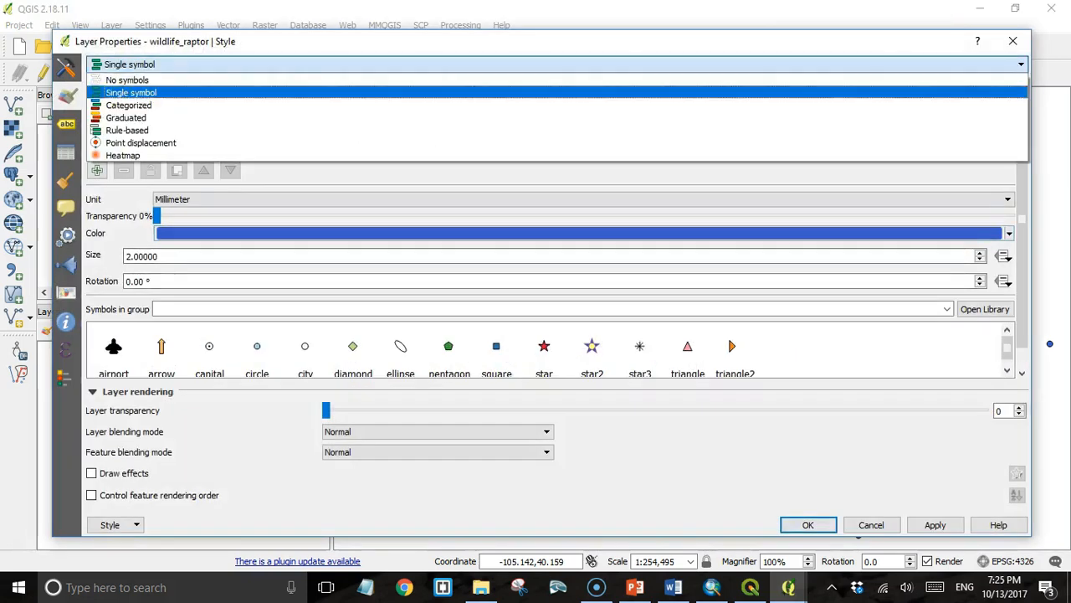
pyautogui.click(129, 104)
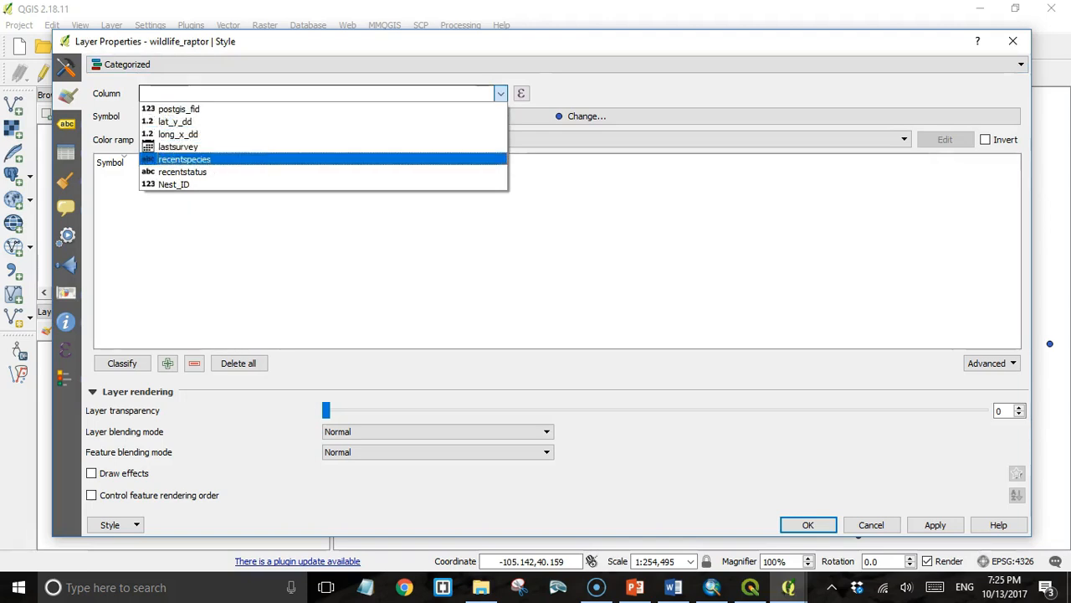
pyautogui.moveTo(182, 172)
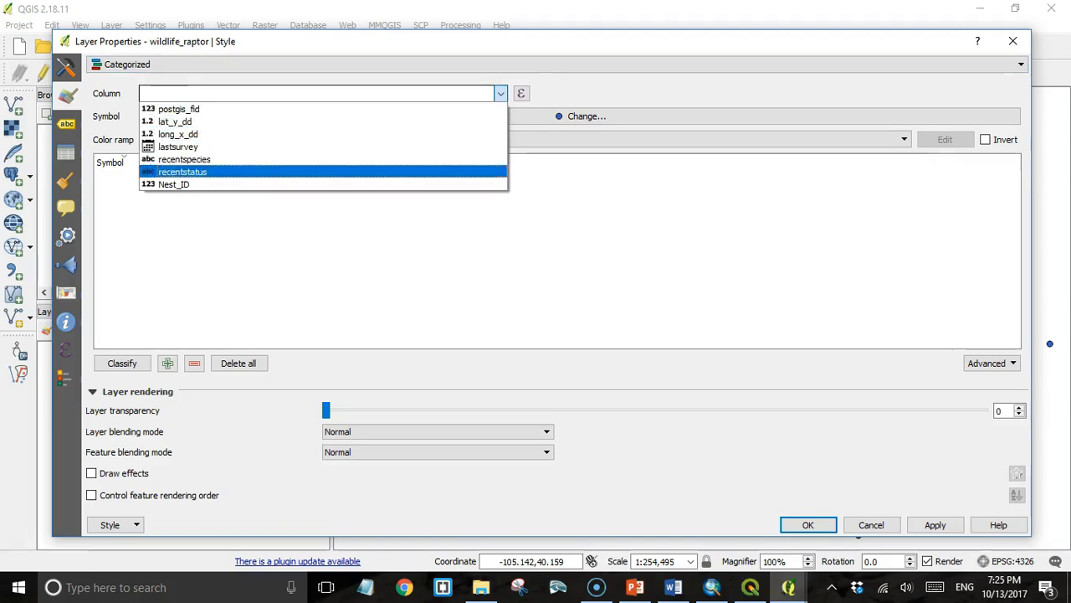
pyautogui.click(182, 172)
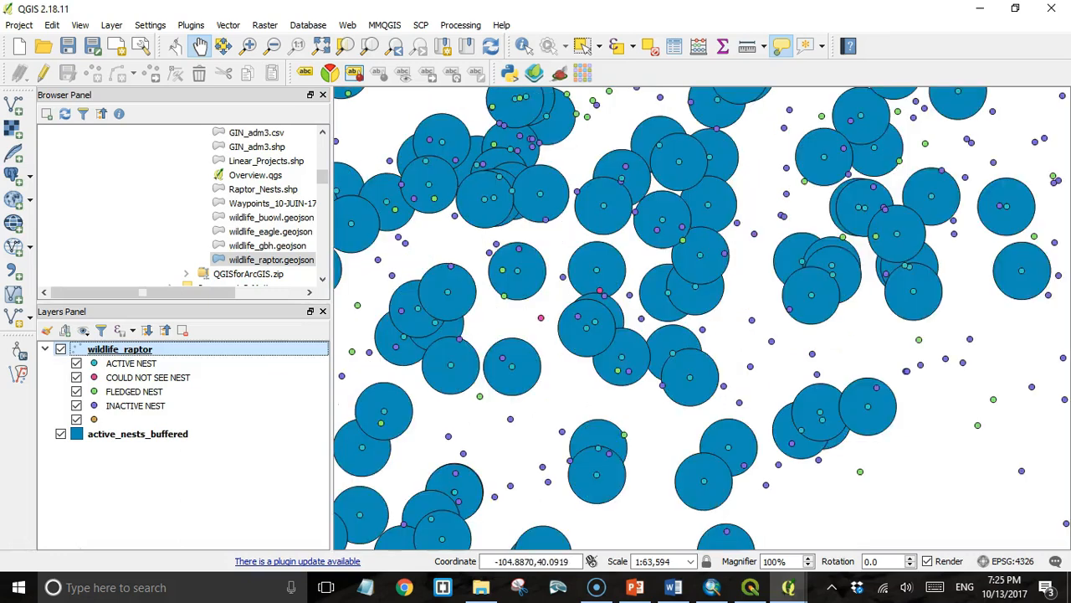
pyautogui.click(134, 391)
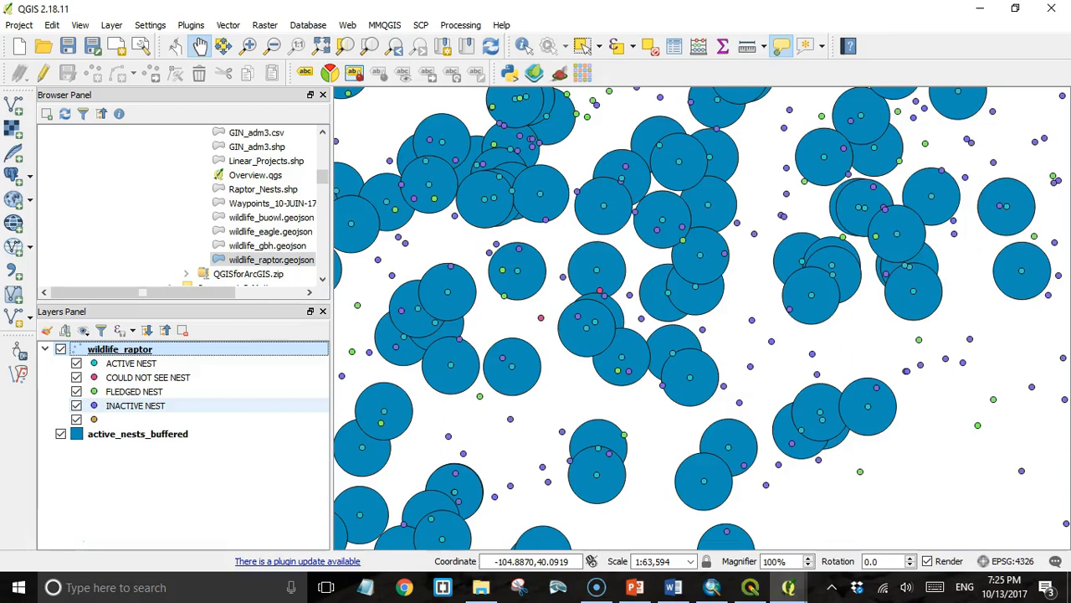
pyautogui.click(134, 391)
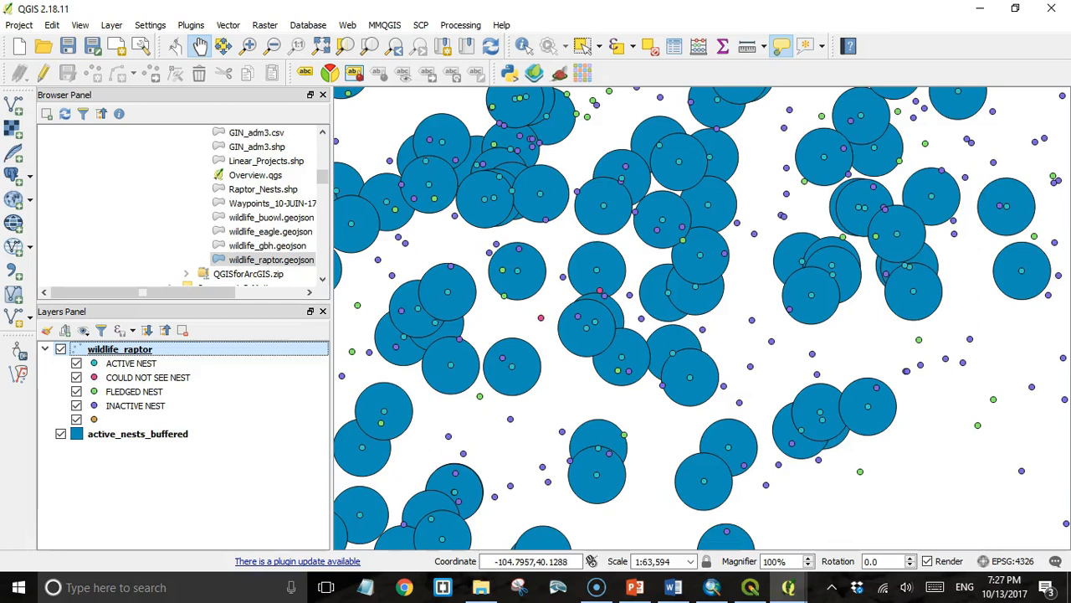
pyautogui.moveTo(603, 201)
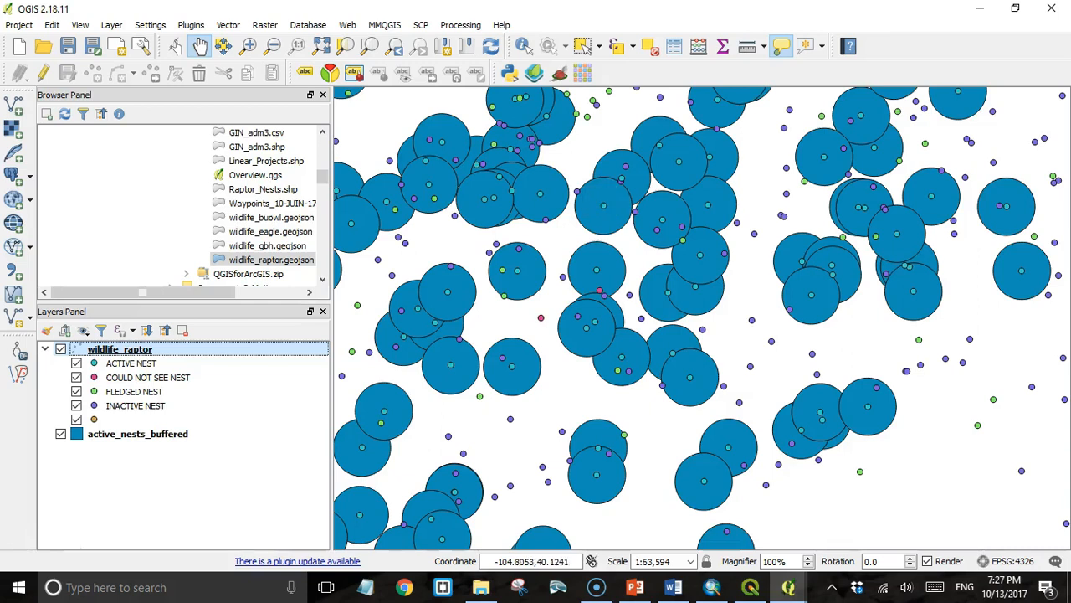